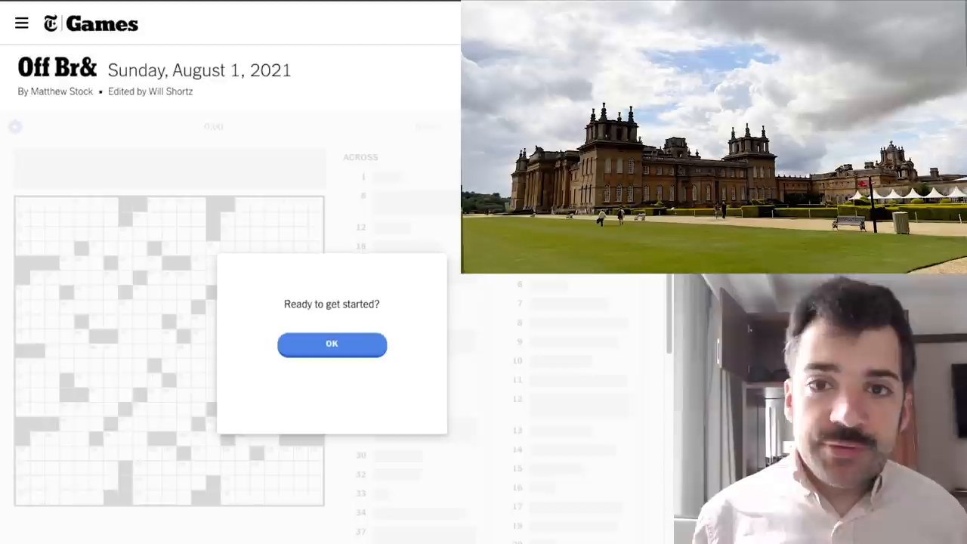
# Dismiss the 'Ready to get started?' dialog and move to the 8 Across answer
pyautogui.click(333, 344)
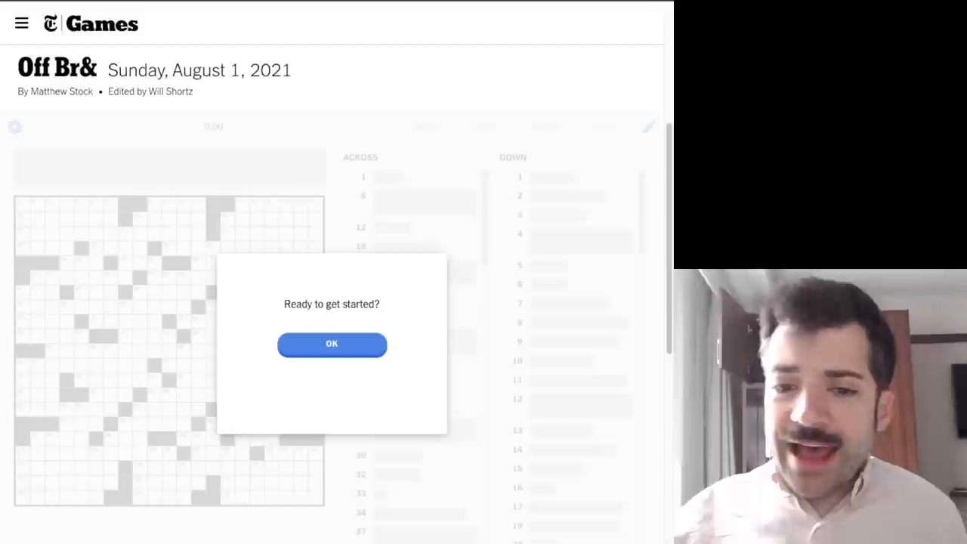
pyautogui.click(331, 344)
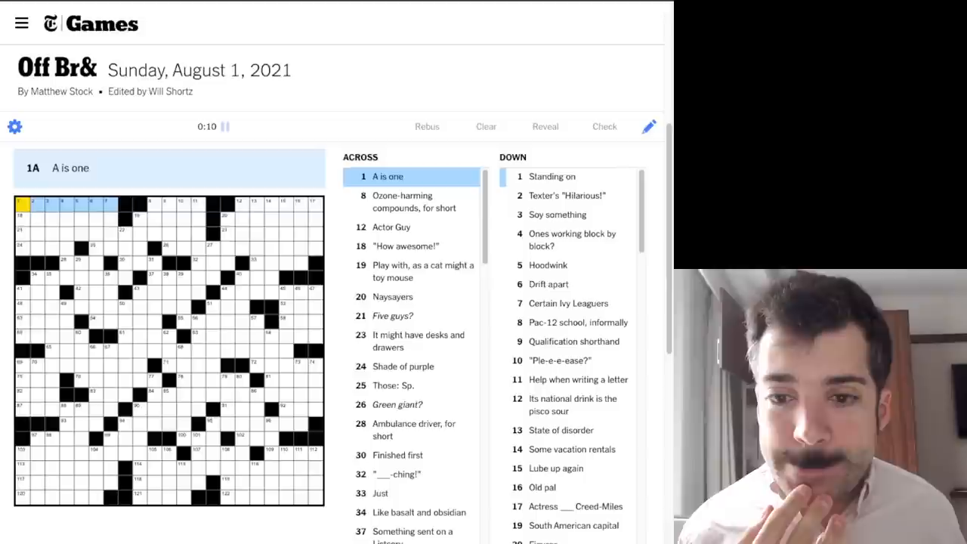
pyautogui.click(402, 202)
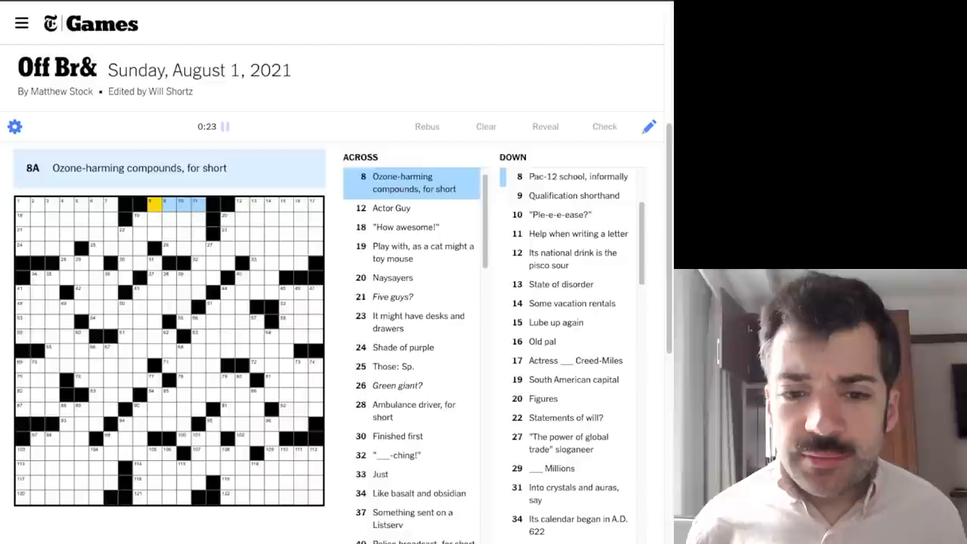
pyautogui.click(577, 175)
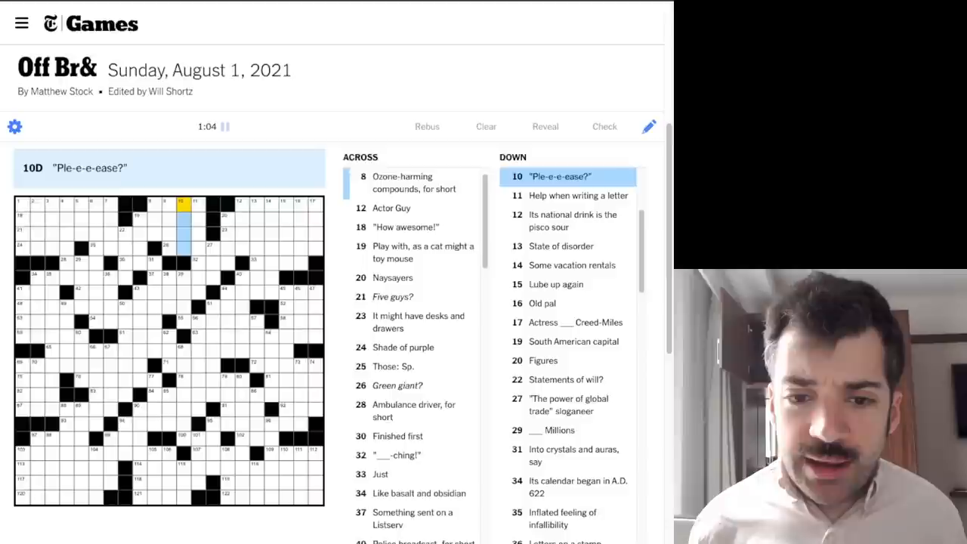
pyautogui.click(577, 195)
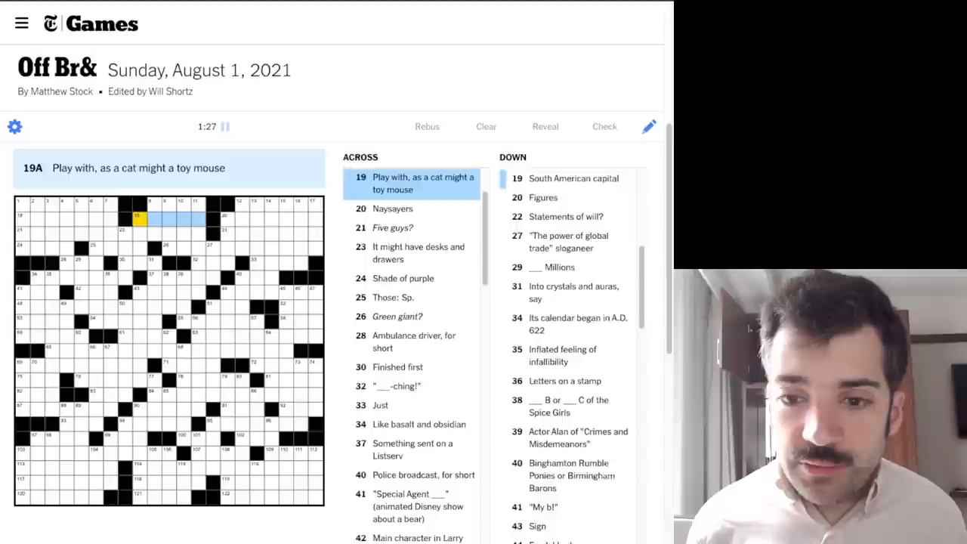
# Fill upper-middle answers including CFCS, PAW AT, EMT and EMAIL, and begin 32 Across
pyautogui.write('PAWAT')
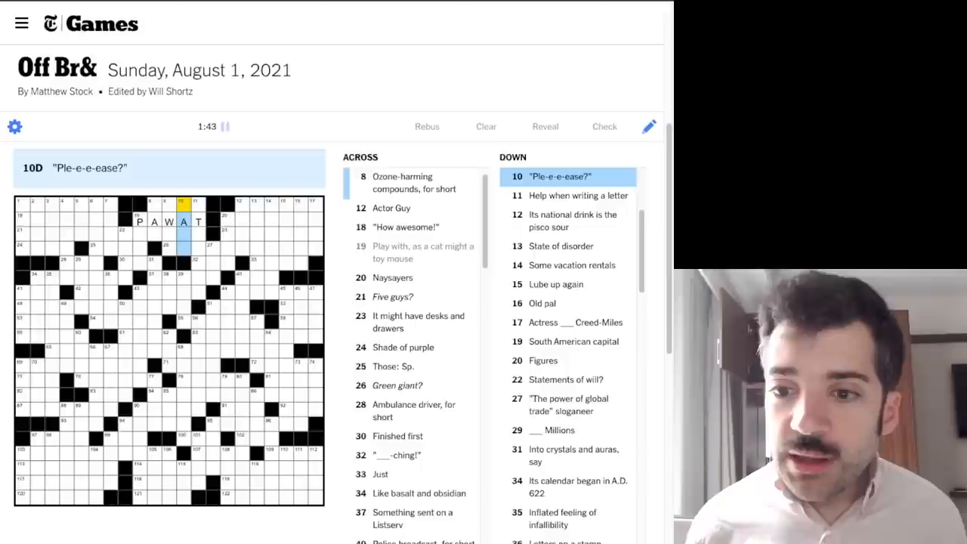
pyautogui.click(139, 221)
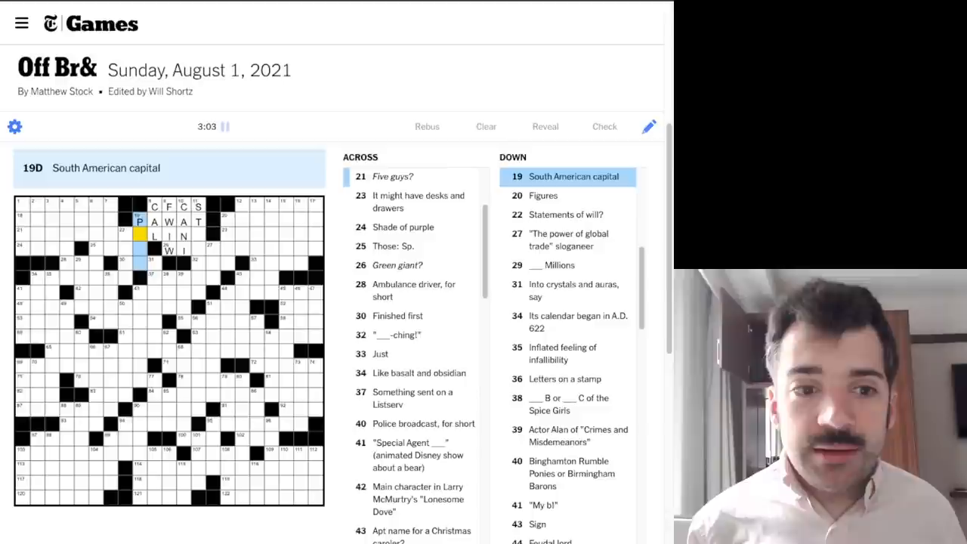
pyautogui.click(141, 263)
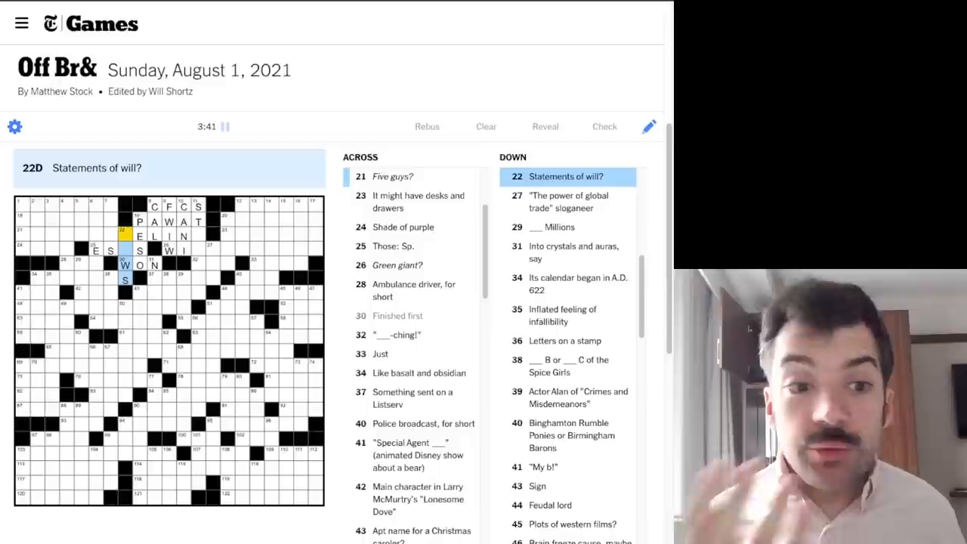
pyautogui.scroll(-3)
pyautogui.write('CH')
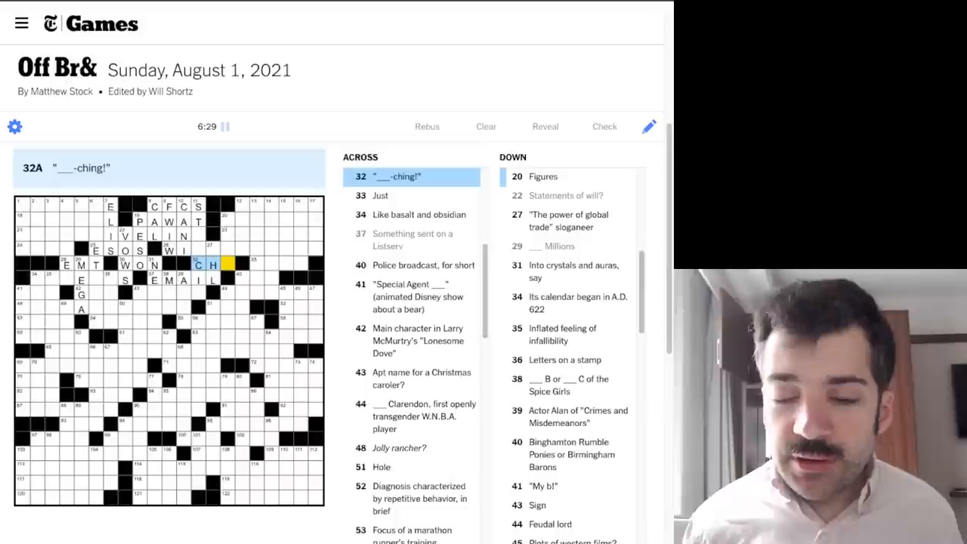
# Fill 11 Down and neighbouring entries so IVELINE and WIND appear, moving on to 43 Across
pyautogui.click(543, 176)
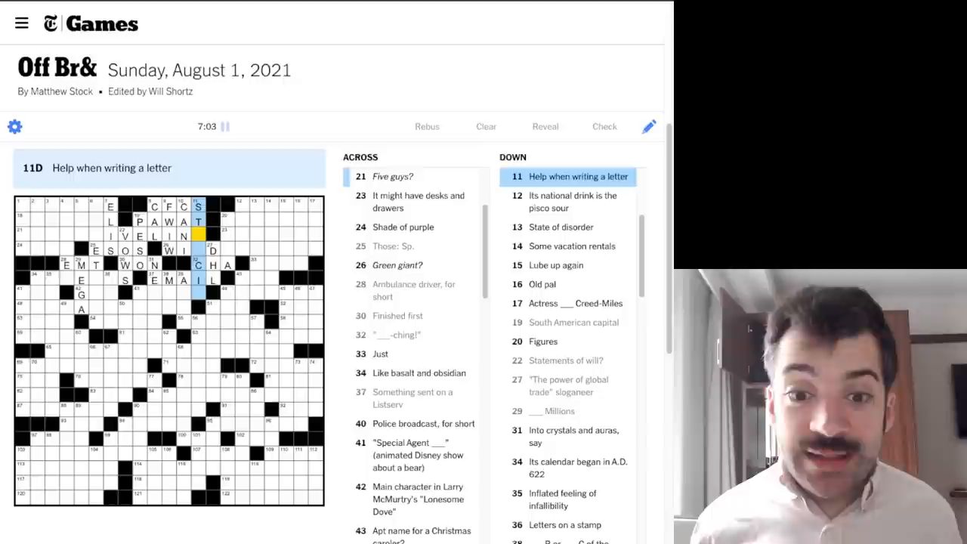
pyautogui.scroll(-3)
pyautogui.write('ENCIL')
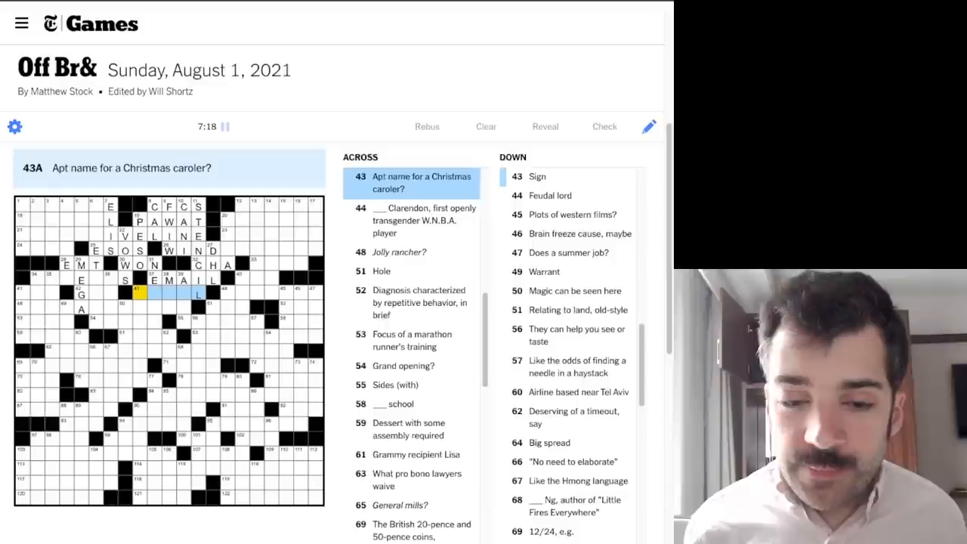
# Enter NOEL for 43 Across and add crossing Down letters such as ALD below it
pyautogui.write('NOEL')
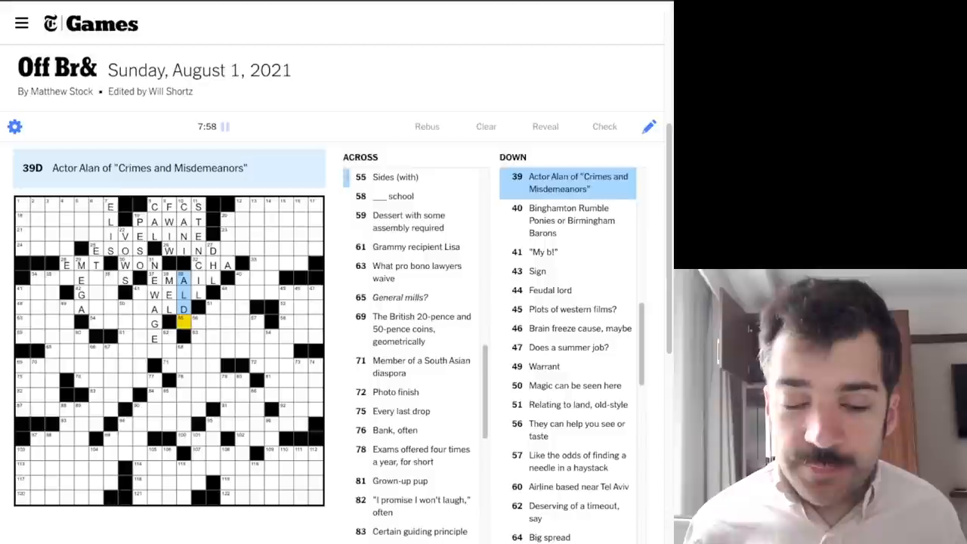
pyautogui.click(154, 294)
pyautogui.write('OCD')
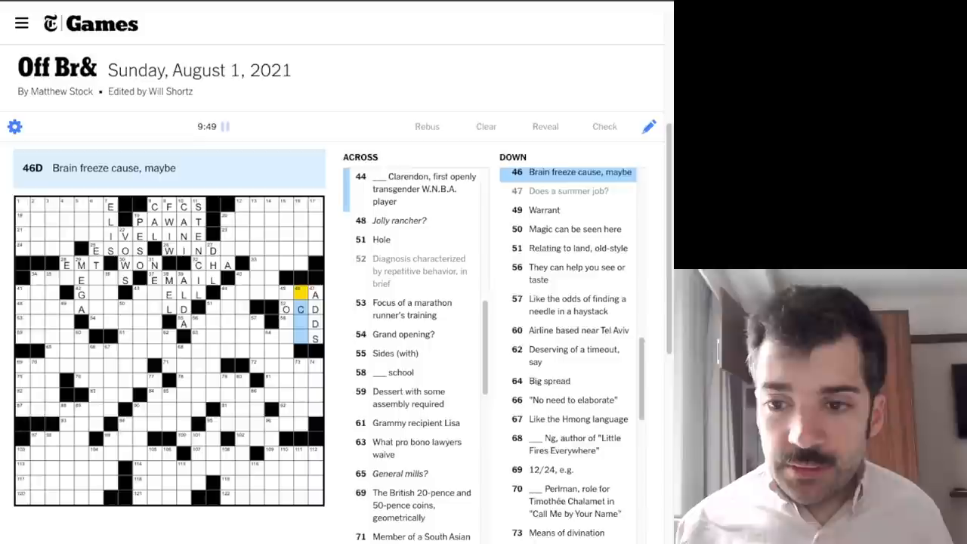
# Add remaining 46 Down letters so PACE fills the left-middle, moving to 48 Across 'Jolly rancher?'
pyautogui.scroll(-3)
pyautogui.write('ICEE')
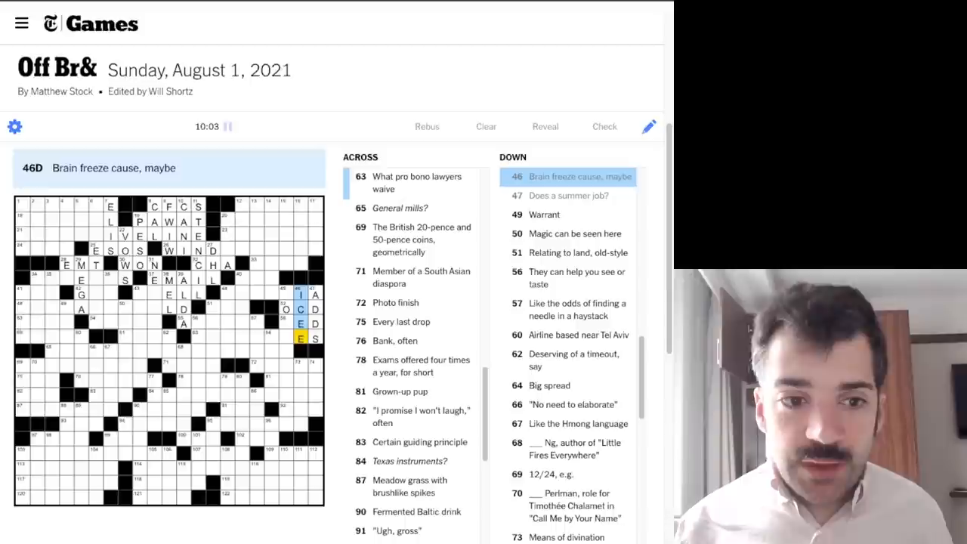
pyautogui.click(284, 295)
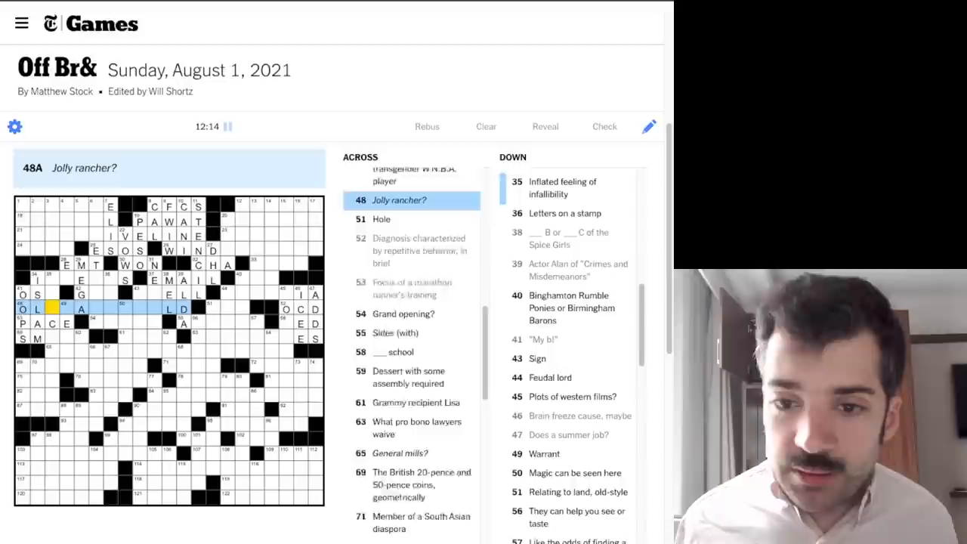
# Enter OCD and ED along the right side of the middle rows, then move to 54 Across
pyautogui.scroll(3)
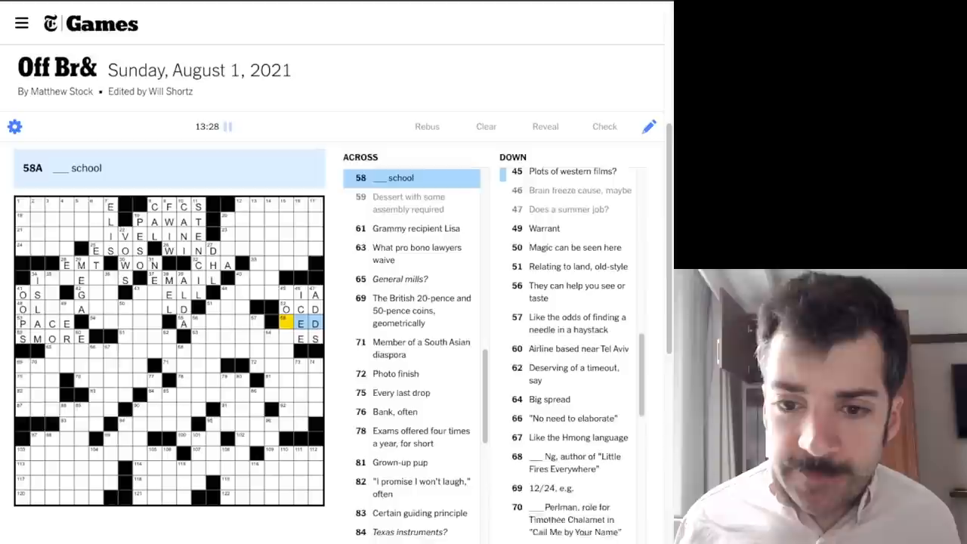
pyautogui.click(94, 324)
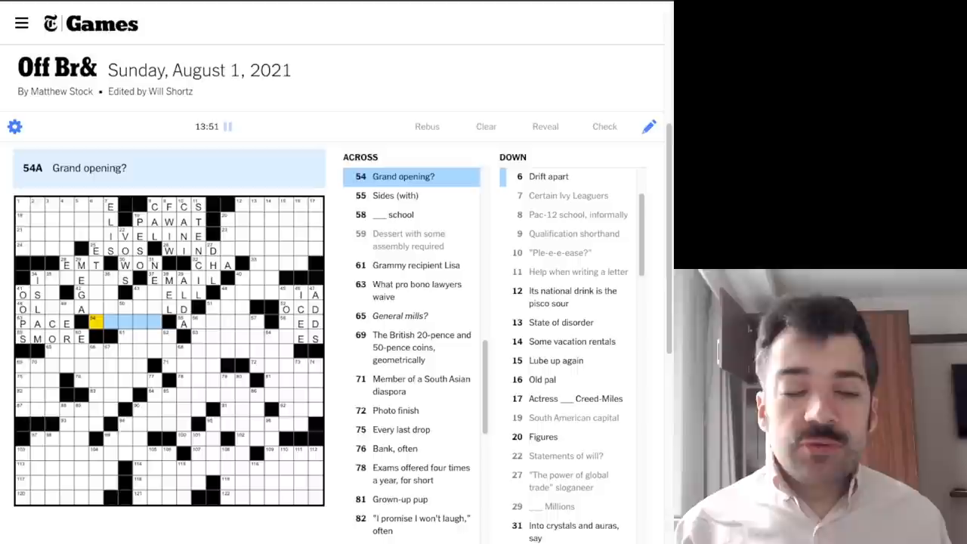
# Enter ALLIES in the middle rows via the 42 Across Lonesome Dove entry
pyautogui.click(94, 294)
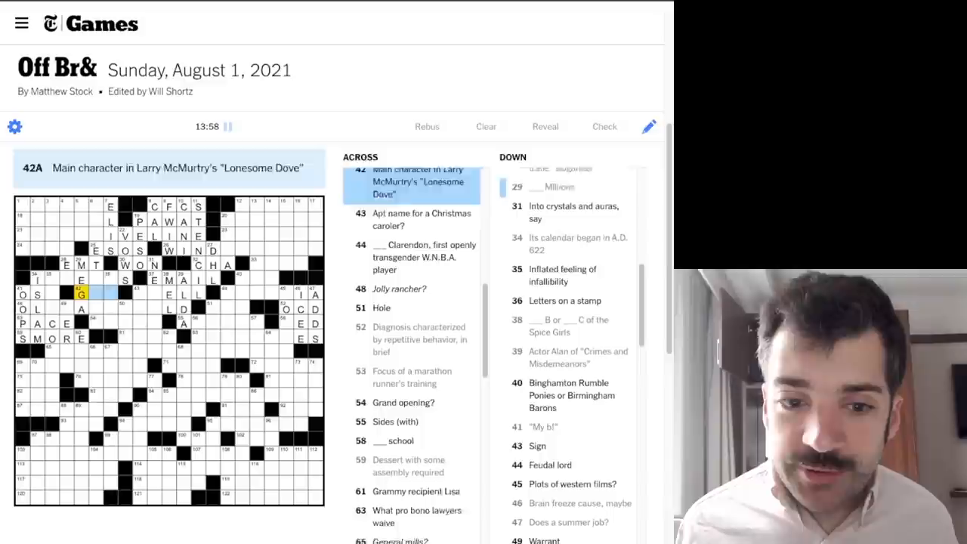
pyautogui.click(184, 324)
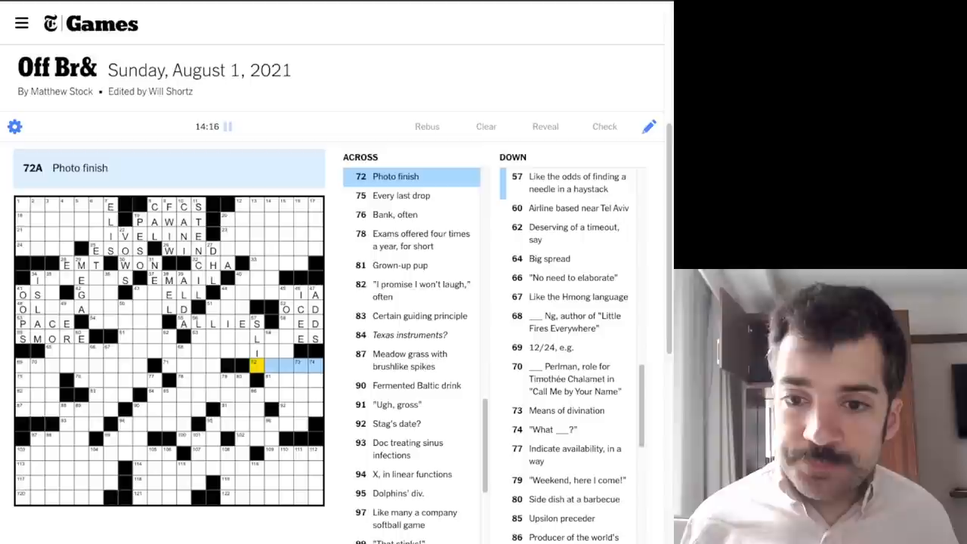
# Enter MATTE for 72 Across 'Photo finish' and extend letters down the right side
pyautogui.write('MATTE')
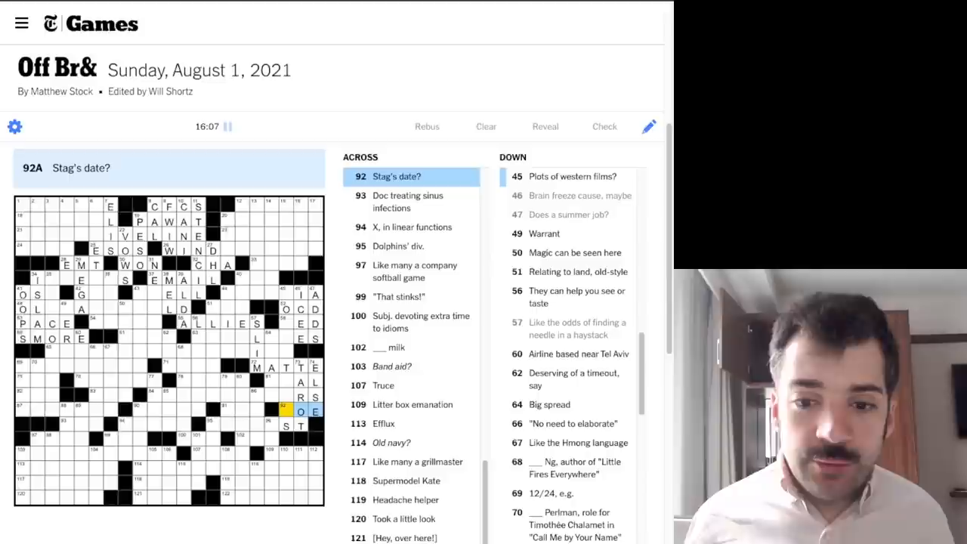
# Fill 45 Down and nearby entries so LEGAL FEES and SEAL appear on the right-hand middle
pyautogui.click(571, 176)
pyautogui.write('D')
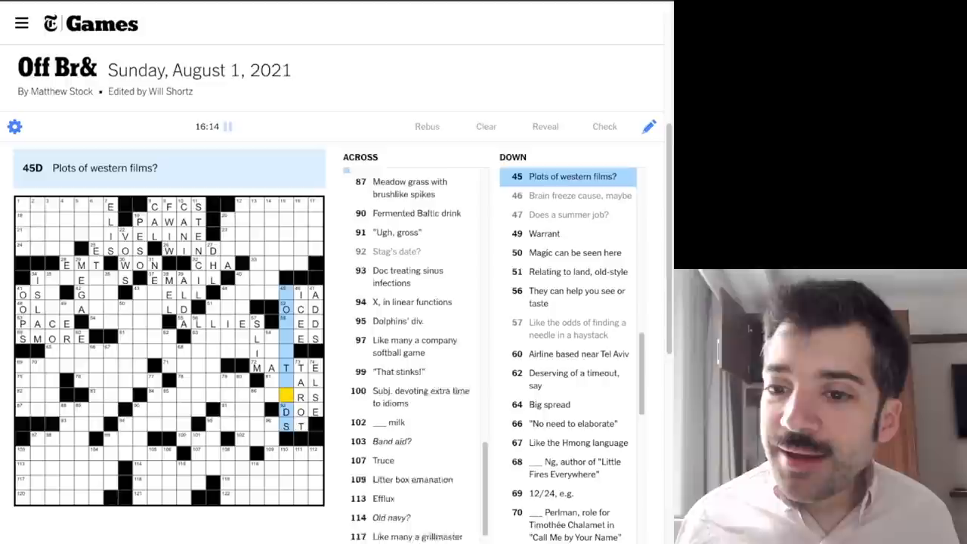
pyautogui.scroll(3)
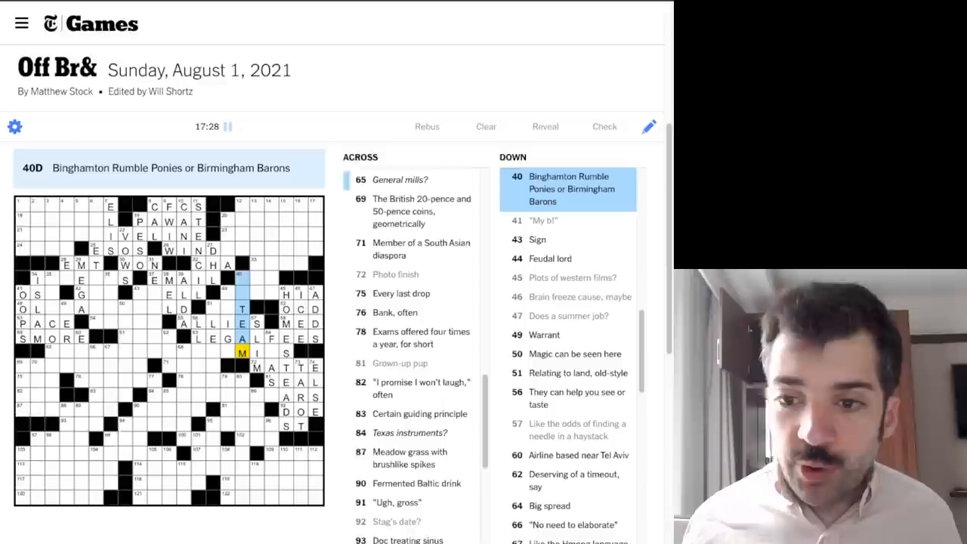
pyautogui.scroll(3)
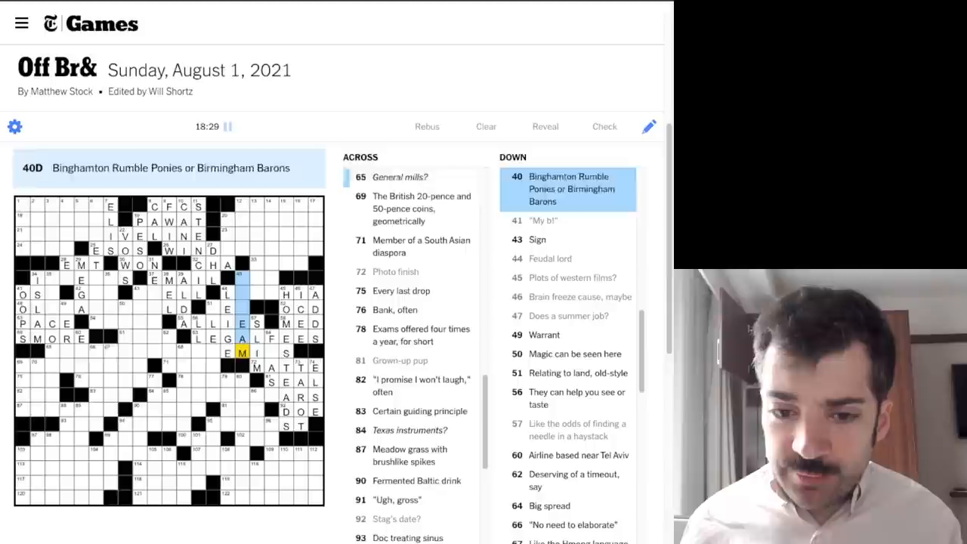
# Fill lower-middle answers such as LOEB, DESI and ENDER, moving on to 56 Down
pyautogui.click(93, 323)
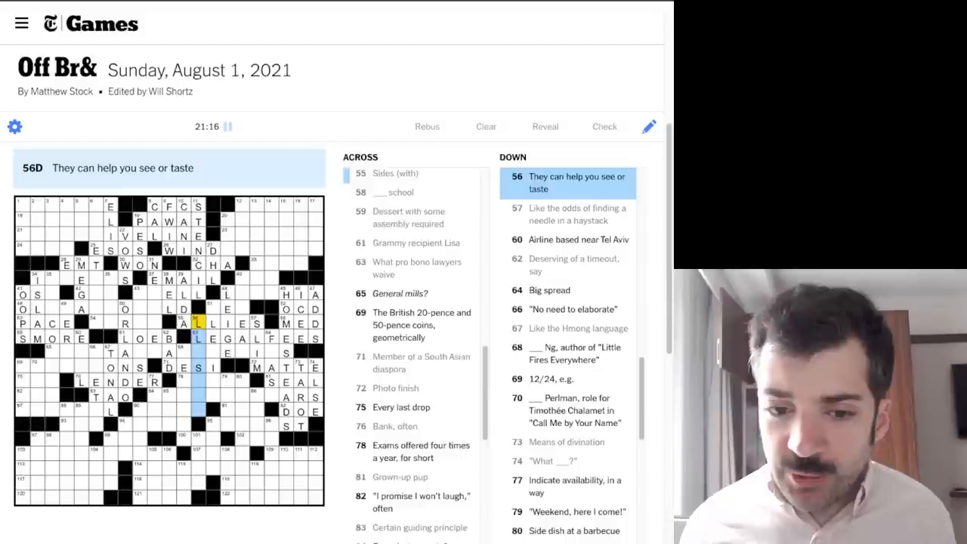
# Add letters such as TAO beneath ENDER around 56 Down and 68 Down
pyautogui.scroll(-3)
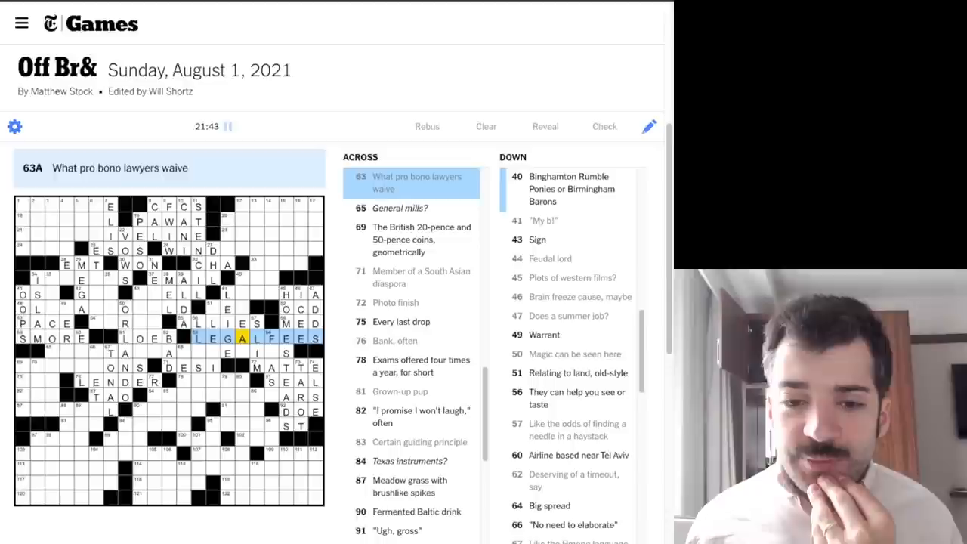
pyautogui.scroll(-3)
pyautogui.write('CEE')
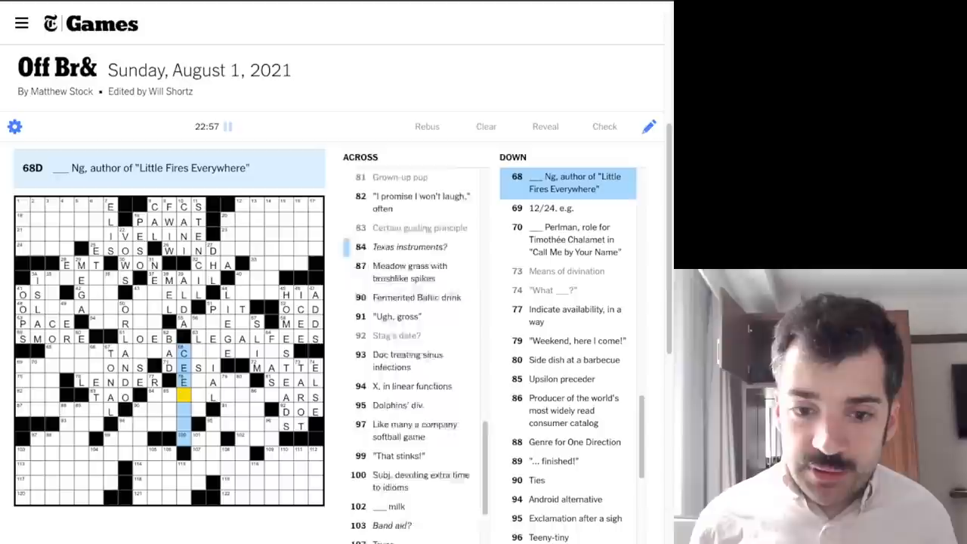
# Finish LSATS at 78 Across with LS, then enter KVASS at 90 Across
pyautogui.click(185, 381)
pyautogui.write('LESTE')
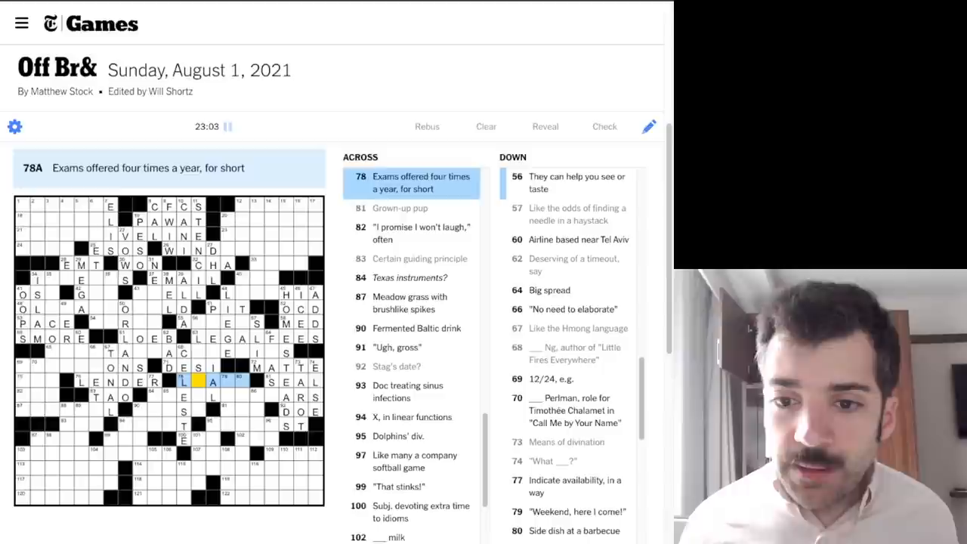
pyautogui.write('LSATS')
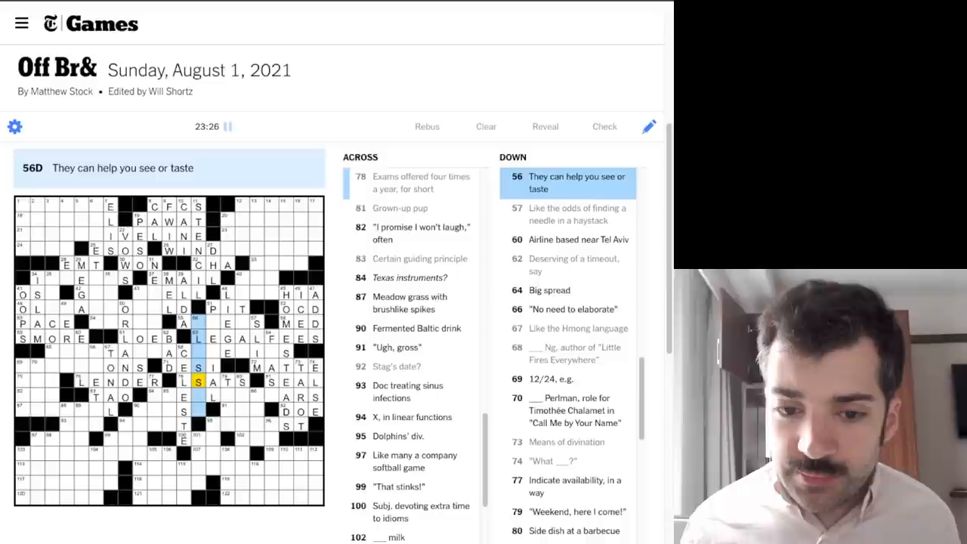
pyautogui.scroll(3)
pyautogui.write('KVASS')
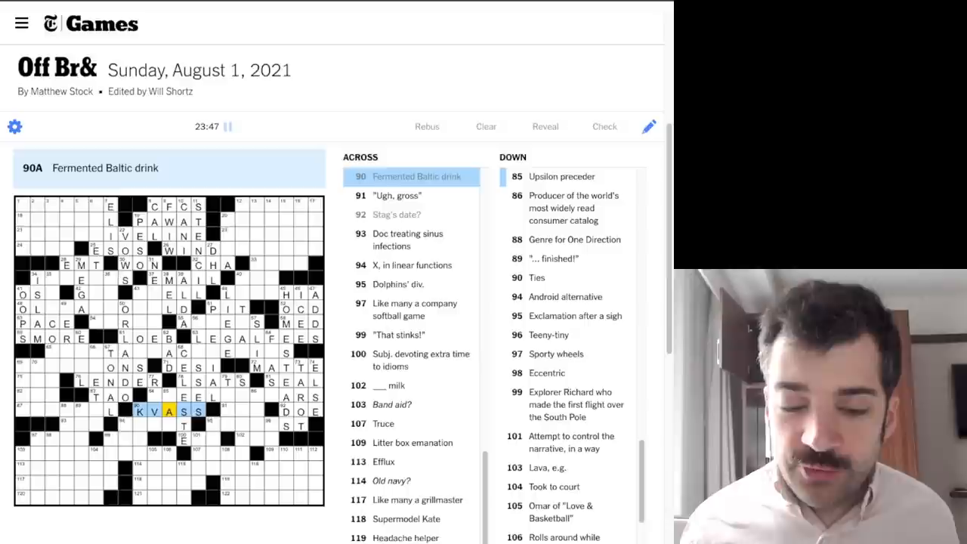
# Add lower-left letters such as GONS and ENT, continuing into 69 Down
pyautogui.click(193, 411)
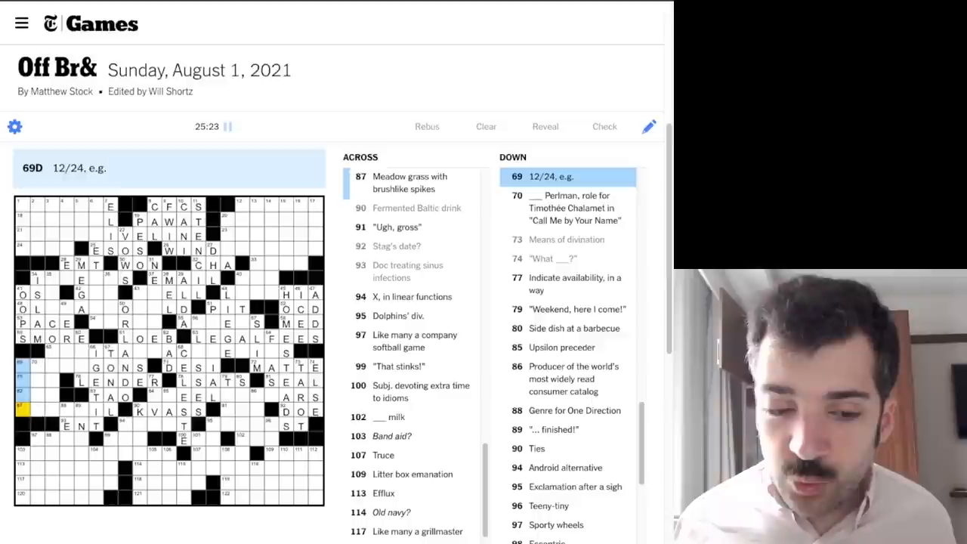
# Enter new letters in the bottom rows, reaching 118 Across
pyautogui.scroll(3)
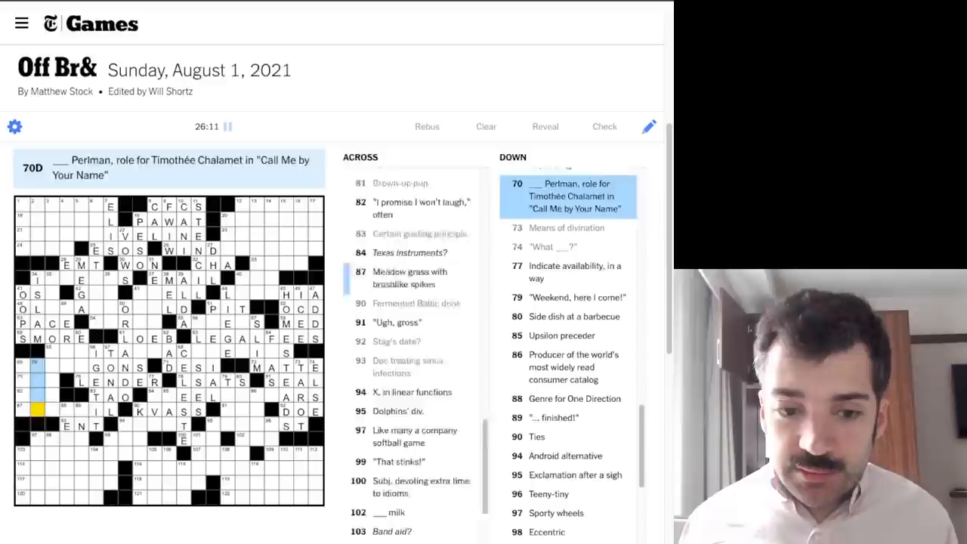
pyautogui.click(22, 381)
pyautogui.write('ALL')
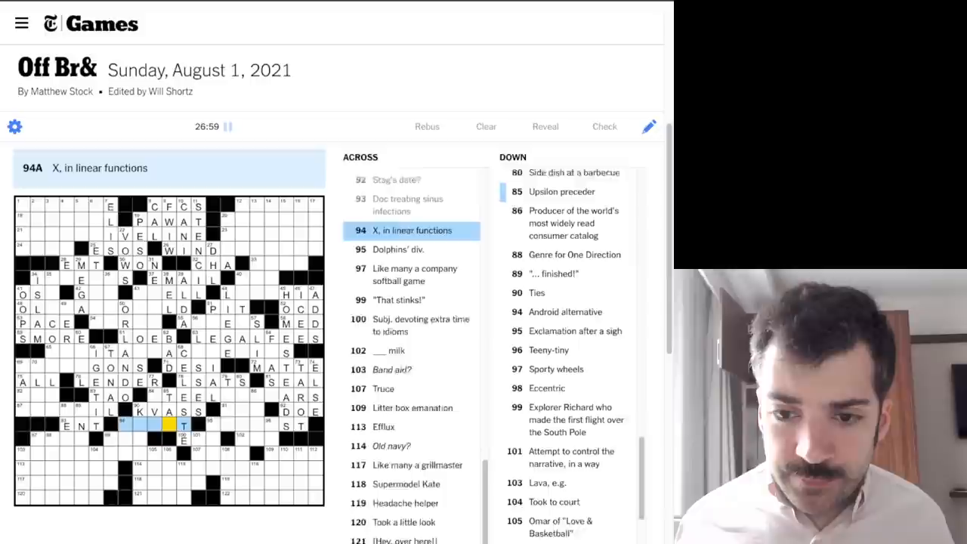
pyautogui.scroll(-3)
pyautogui.write('SPIN')
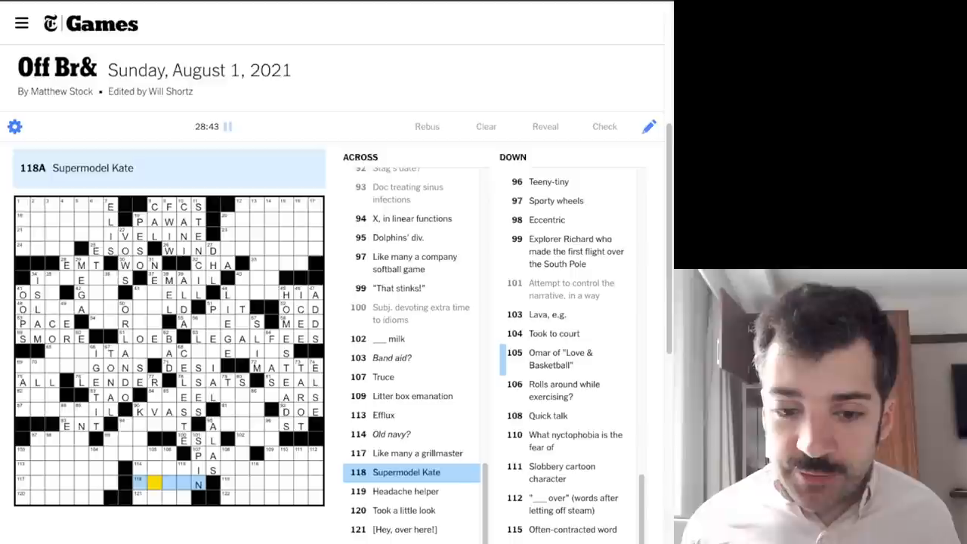
# Enter UPTON for Supermodel Kate at 118 Across and fill neighbouring bottom squares
pyautogui.write('UPTO')
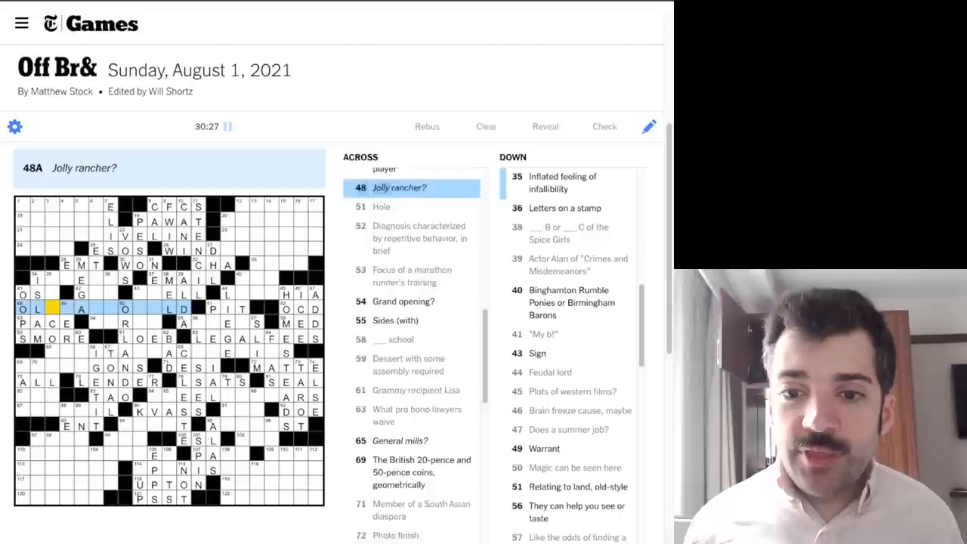
# Enter SPANISH to begin SPANISH ARMADA at 114 Across, 'Old navy?'
pyautogui.scroll(-3)
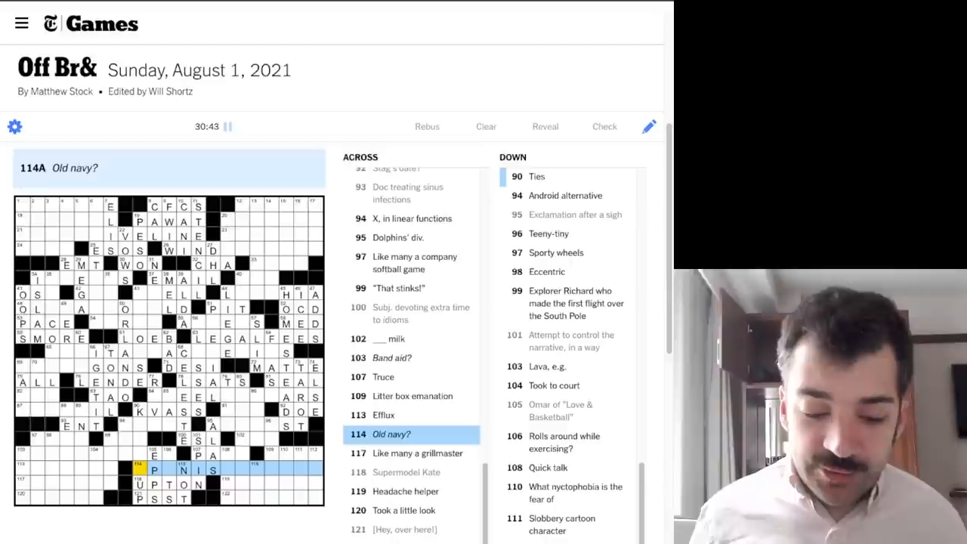
pyautogui.write('SPANISHARMADA')
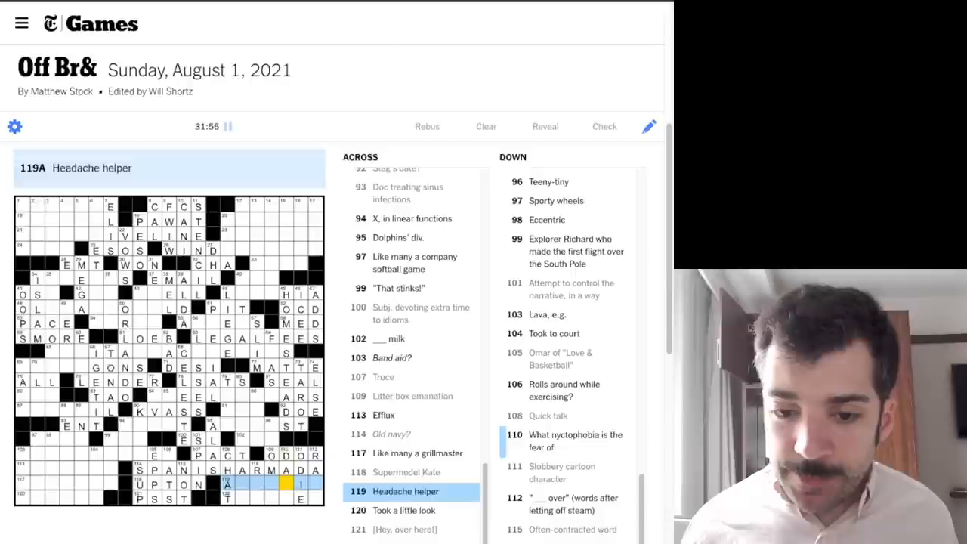
# Fill ASPIRIN at 119 Across and DARK at 110 Down, then select 80 Down's barbecue side dish
pyautogui.click(569, 441)
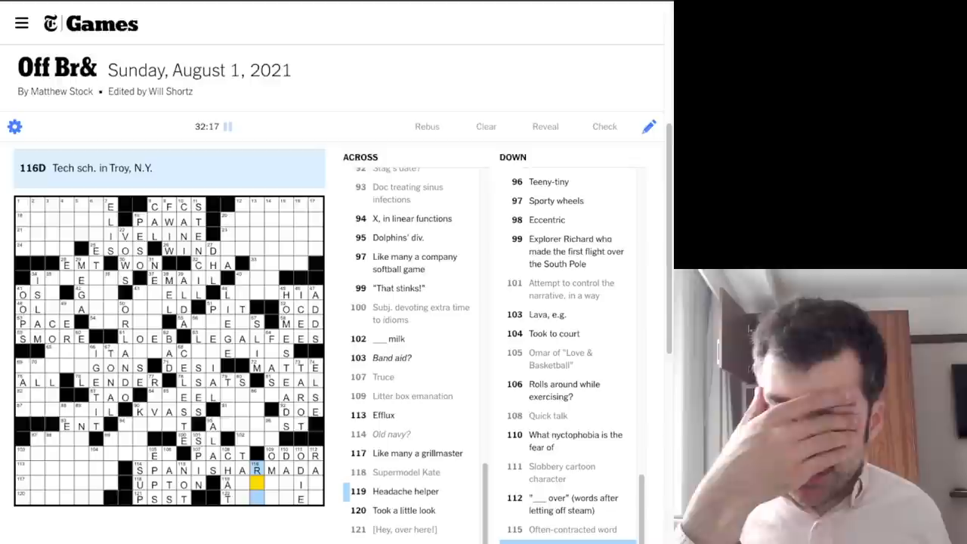
pyautogui.write('PIRIN')
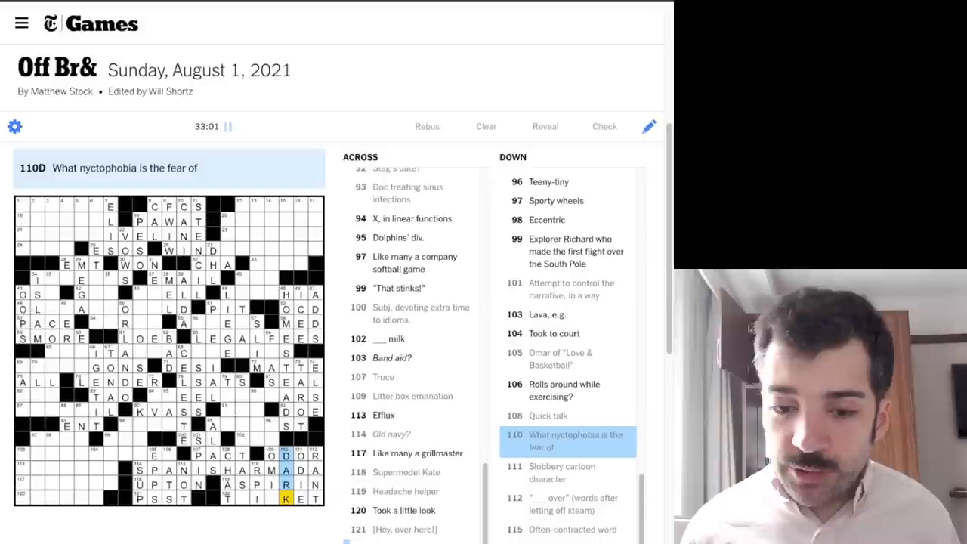
pyautogui.click(547, 182)
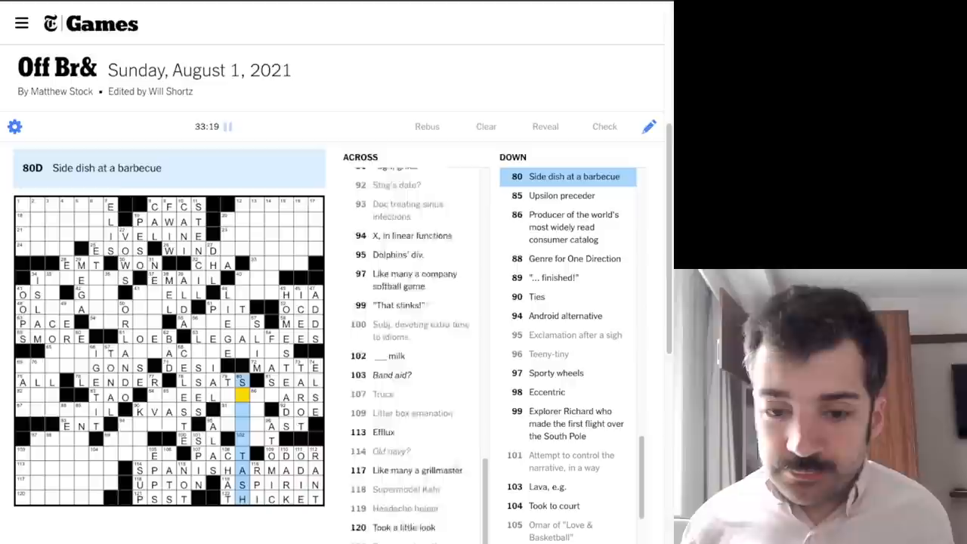
pyautogui.scroll(3)
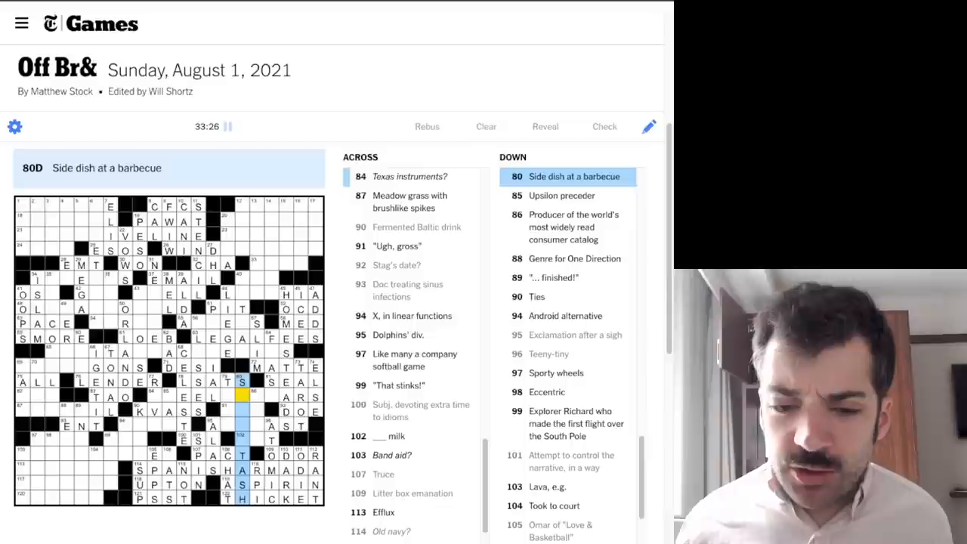
# Add lower-middle letters along 95 Across, 'Dolphins' div.'
pyautogui.scroll(-3)
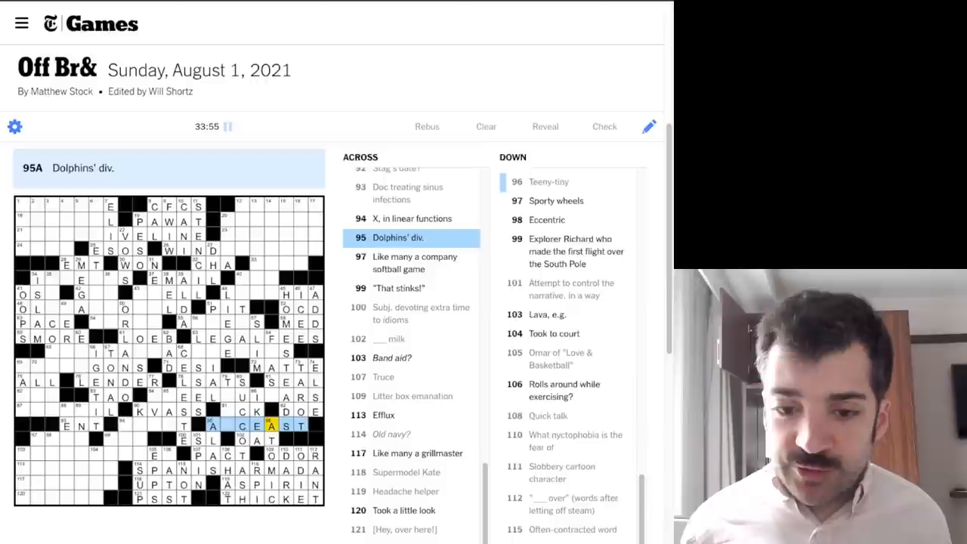
# Complete AFCEAST at 95 Across and INPUT beside it, reaching 103 Across
pyautogui.click(240, 411)
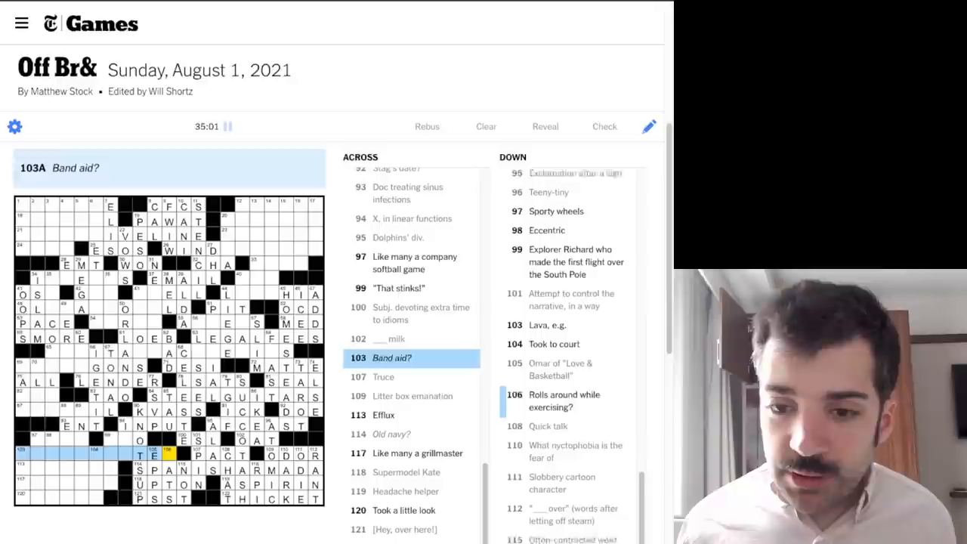
pyautogui.click(562, 401)
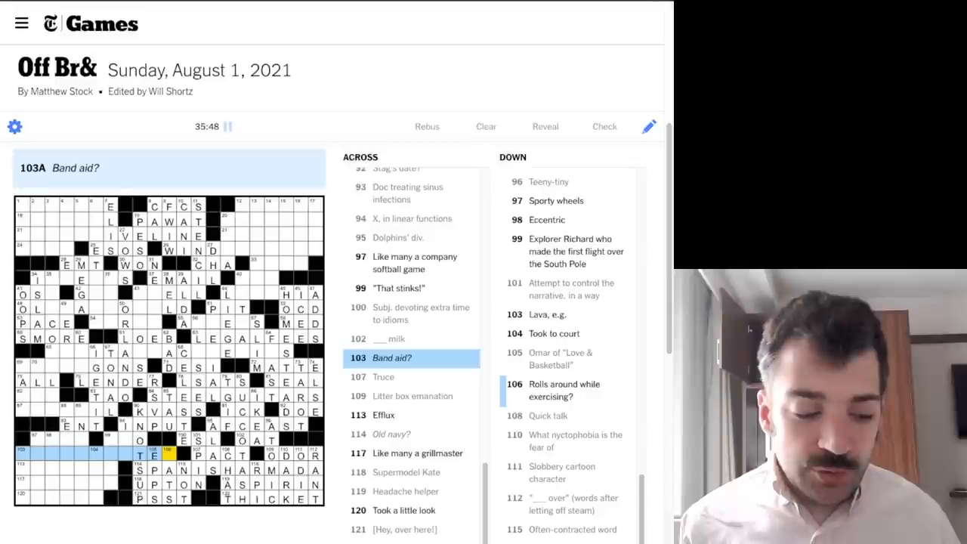
pyautogui.click(414, 263)
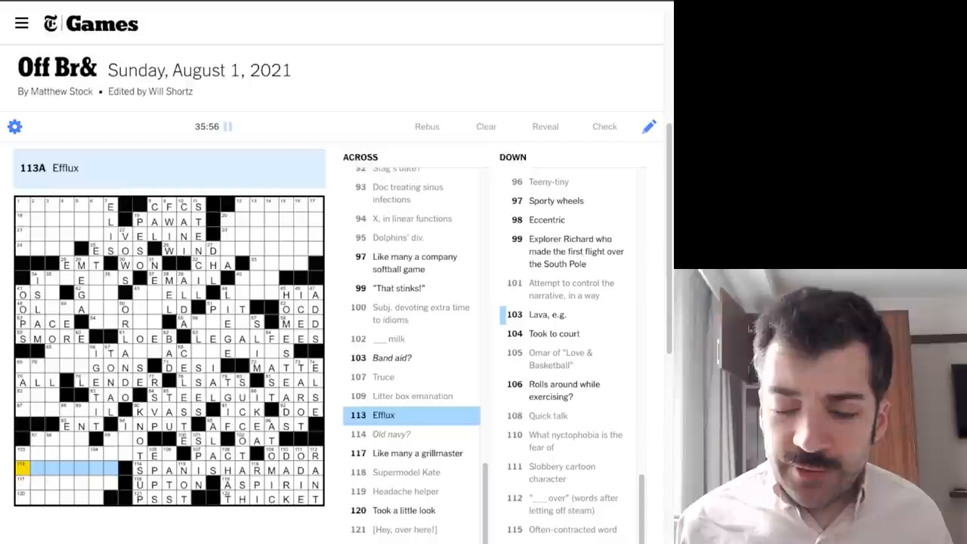
# Rework the bottom-left entries via 104 Down and enter SYSTEM at 103 Across
pyautogui.click(417, 453)
pyautogui.write('PEEKED')
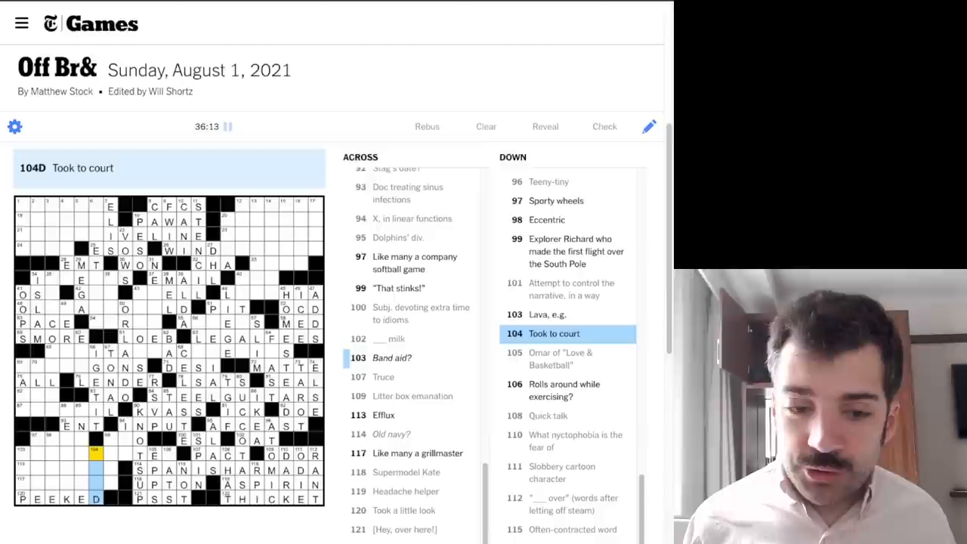
pyautogui.click(547, 314)
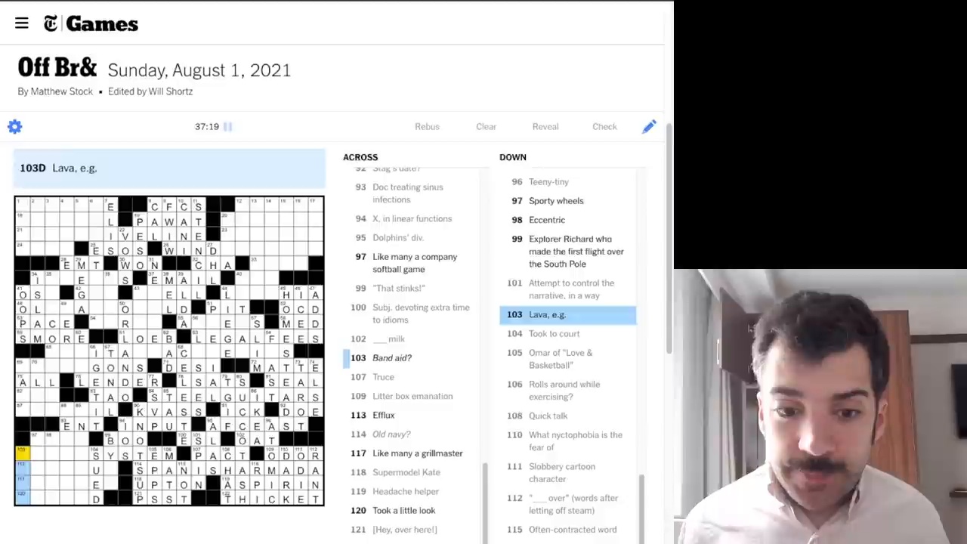
# Enter COED at 97 Across, 'Like many a company softball game', then move into 89 Down
pyautogui.click(411, 357)
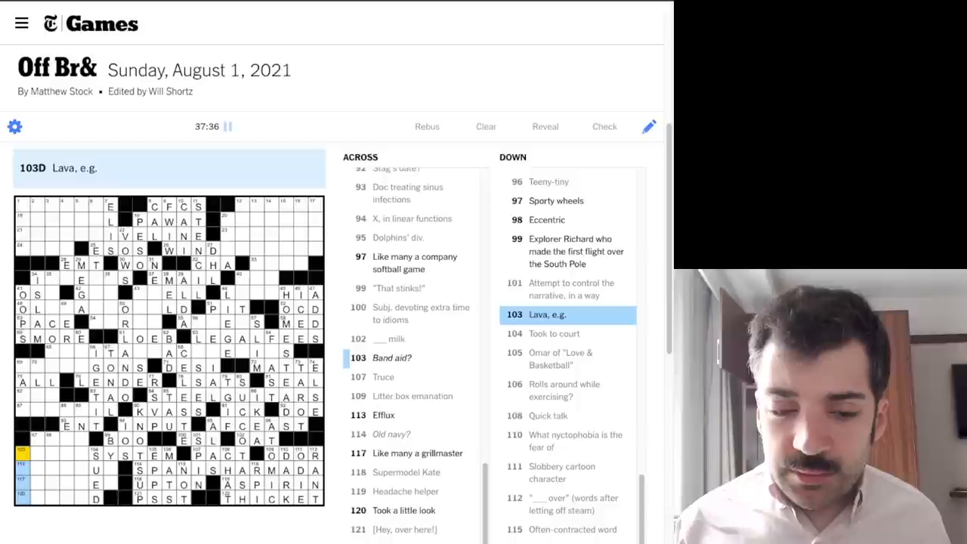
pyautogui.click(547, 221)
pyautogui.write('COED')
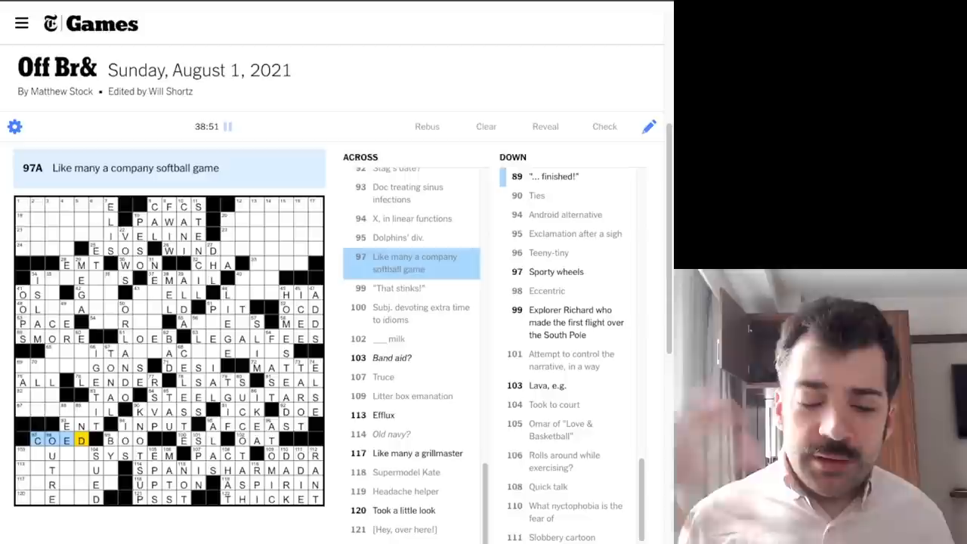
pyautogui.scroll(-3)
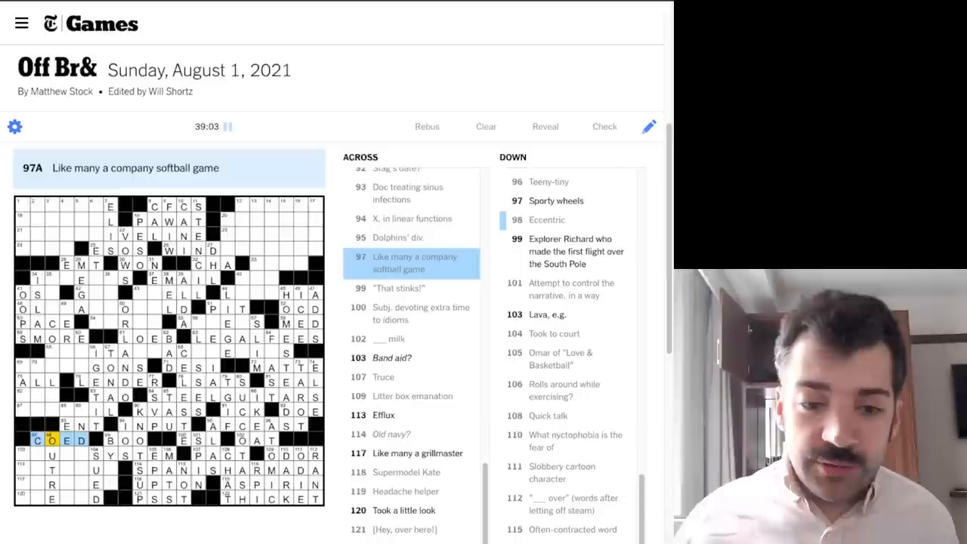
pyautogui.scroll(3)
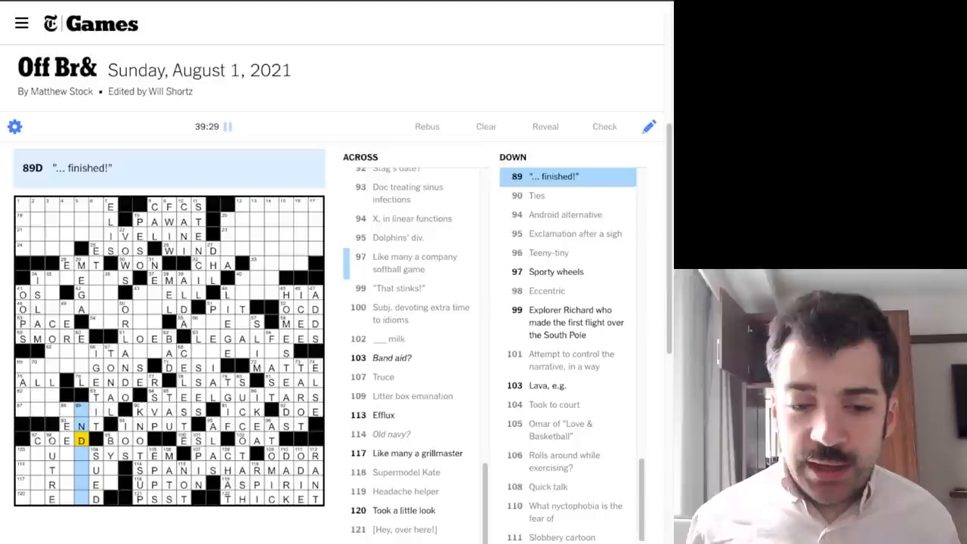
# Fill 89 Down ('… finished!') and SOUNDSYSTEM at 103 Across in the lower left
pyautogui.scroll(3)
pyautogui.write('ANDDONE')
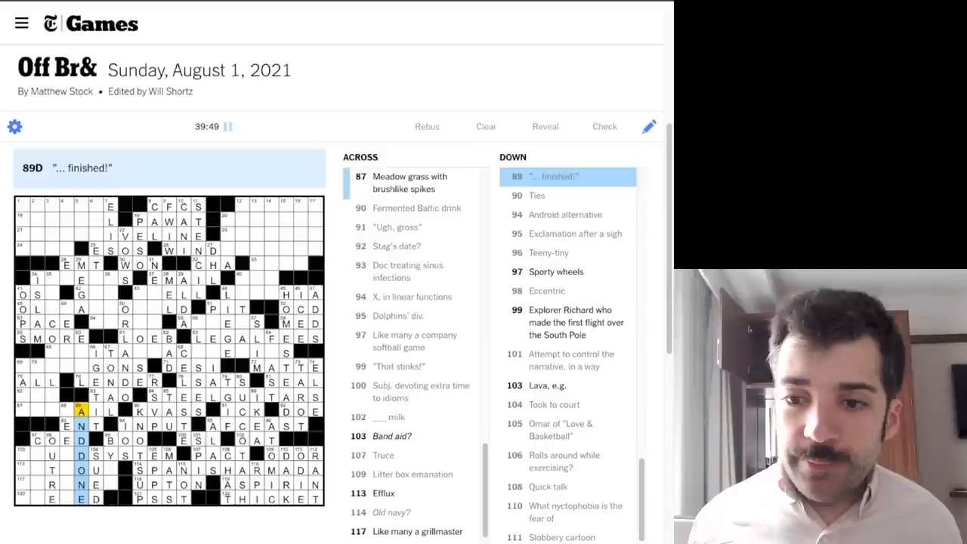
pyautogui.scroll(3)
pyautogui.write('SOUN')
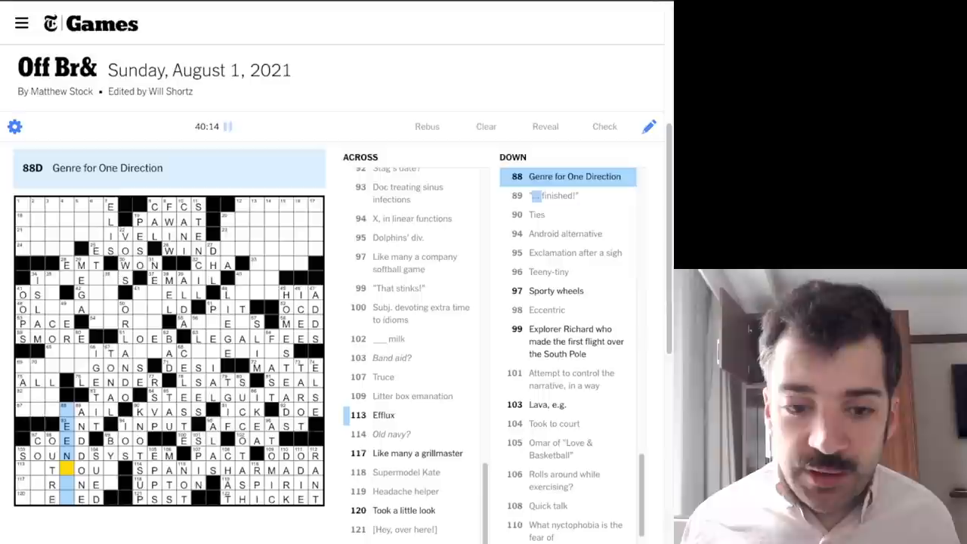
# Finish the bottom-left corner with OUTPOUR at 113 Across and PEEPED along the bottom row
pyautogui.scroll(3)
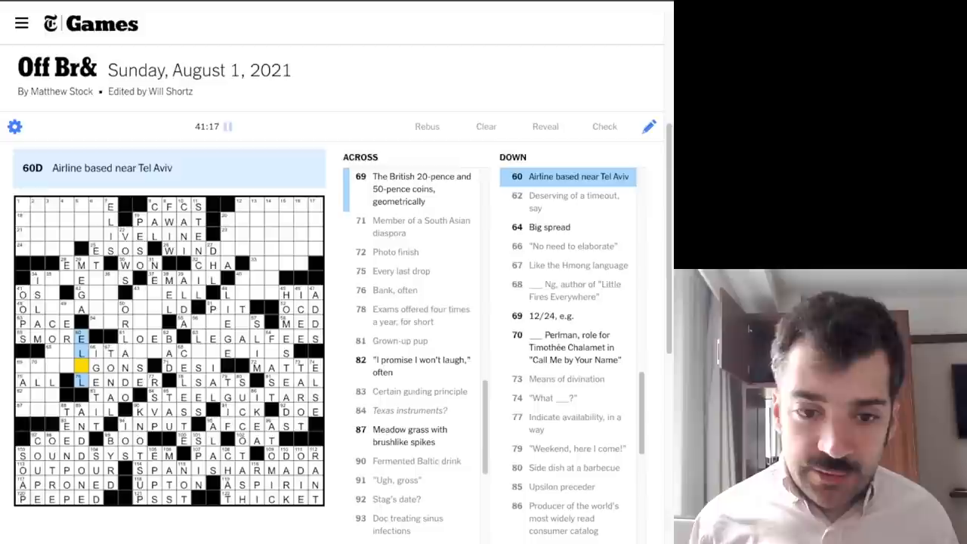
# Add the A finishing ELAL at 60 Down, then move to 65 Across 'General mills?'
pyautogui.write('A')
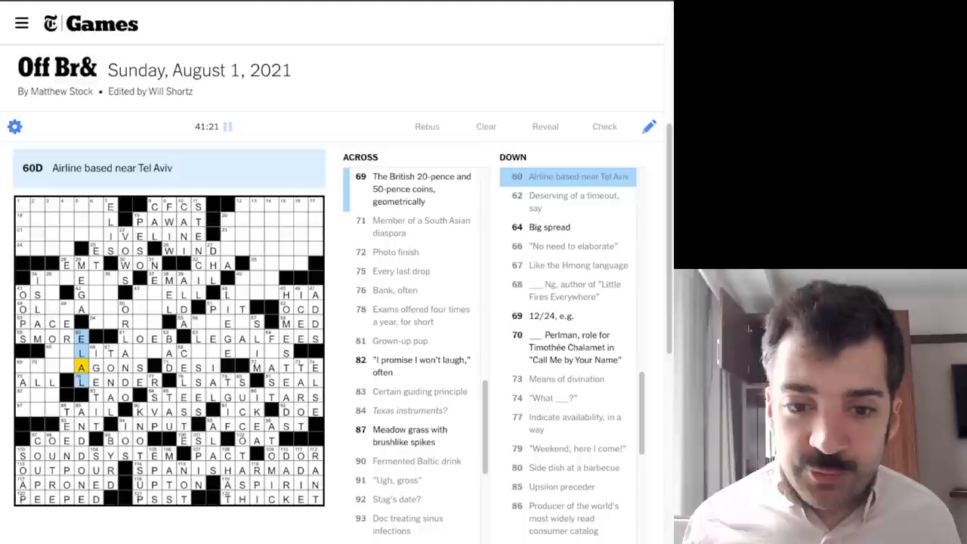
pyautogui.click(155, 354)
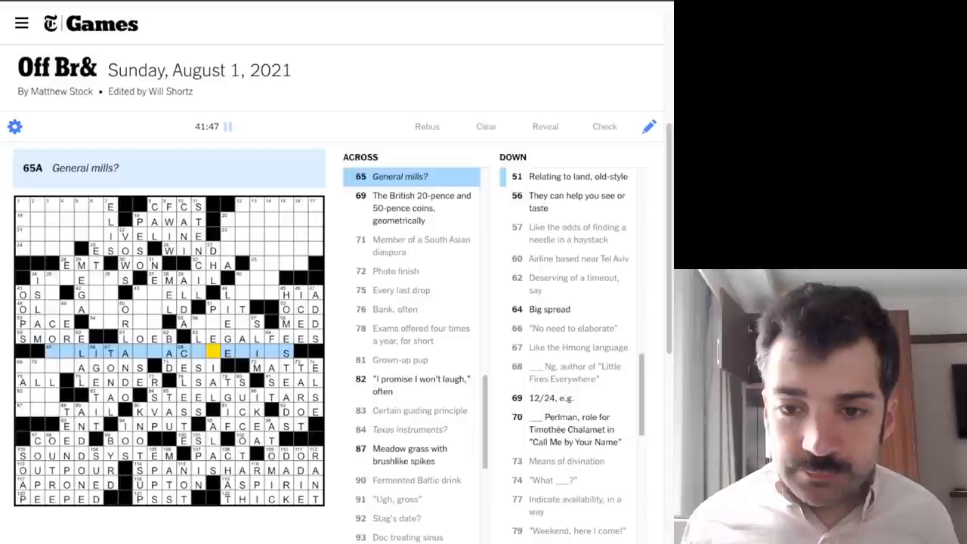
# Fill middle entries including WIND TURBINE and AGREES, ending on 44 Across
pyautogui.scroll(3)
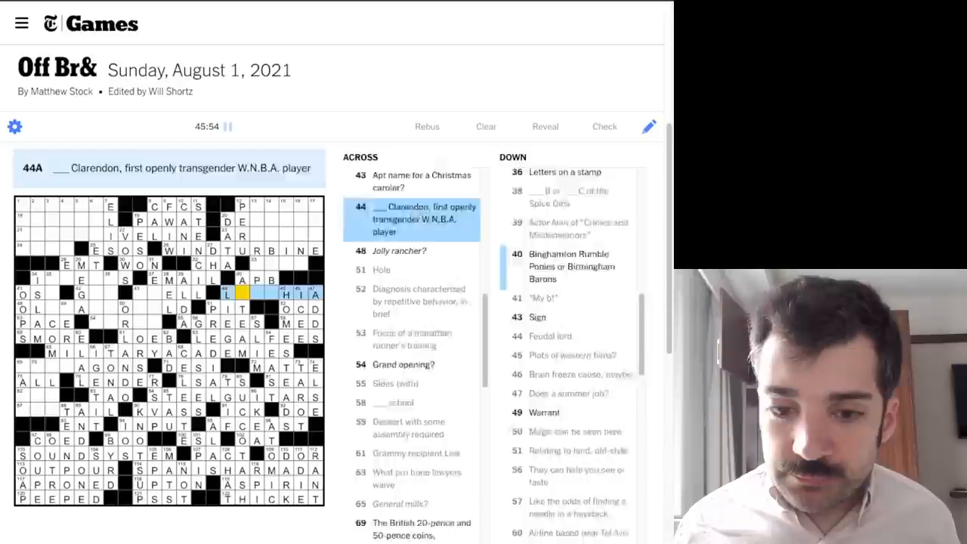
# Complete 44 Across as LAYSHIA, with ART ROOM and PEAR filled nearby
pyautogui.click(568, 266)
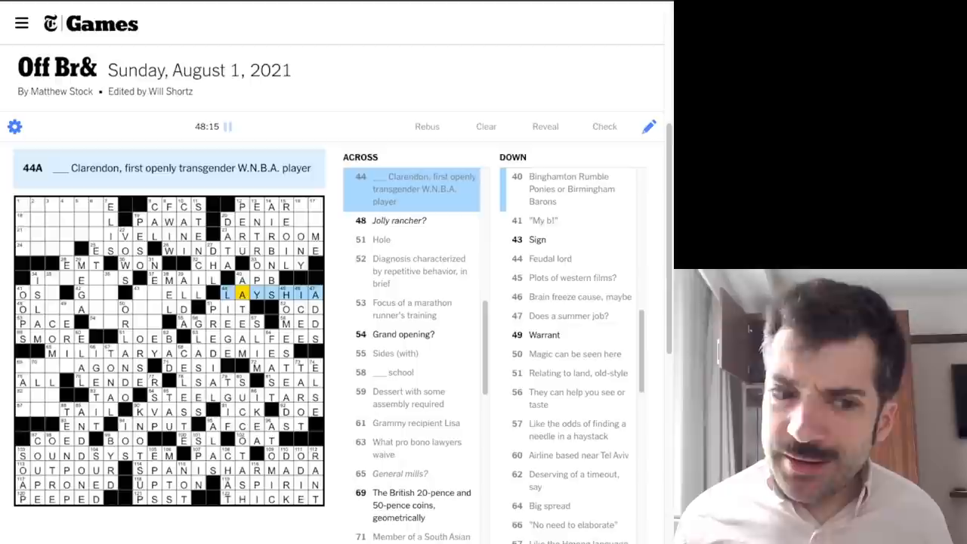
# Add the final S making 20 Across DENIERS, the 'Naysayers' answer
pyautogui.click(302, 206)
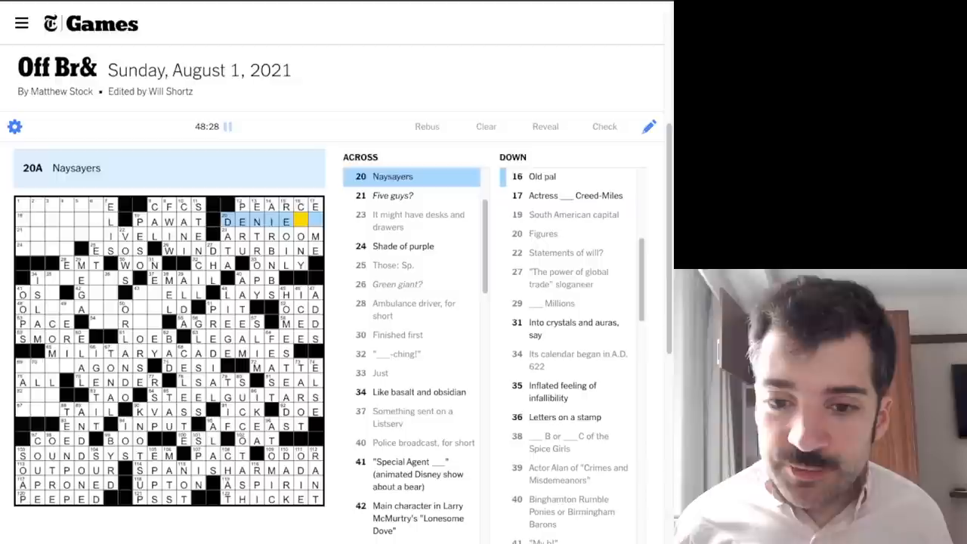
pyautogui.write('S')
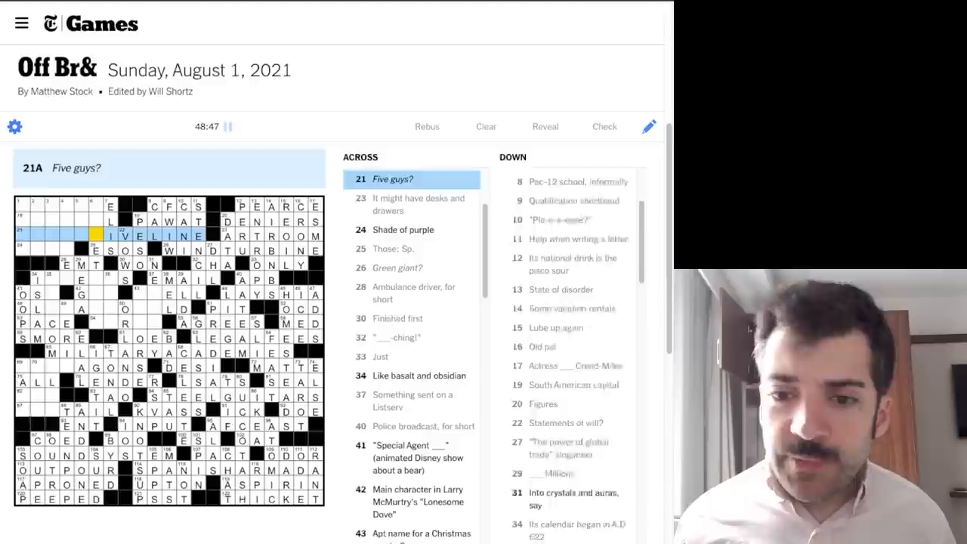
# Fill left-side Down entries, reaching 35 Down 'Inflated feeling of infallibility'
pyautogui.scroll(3)
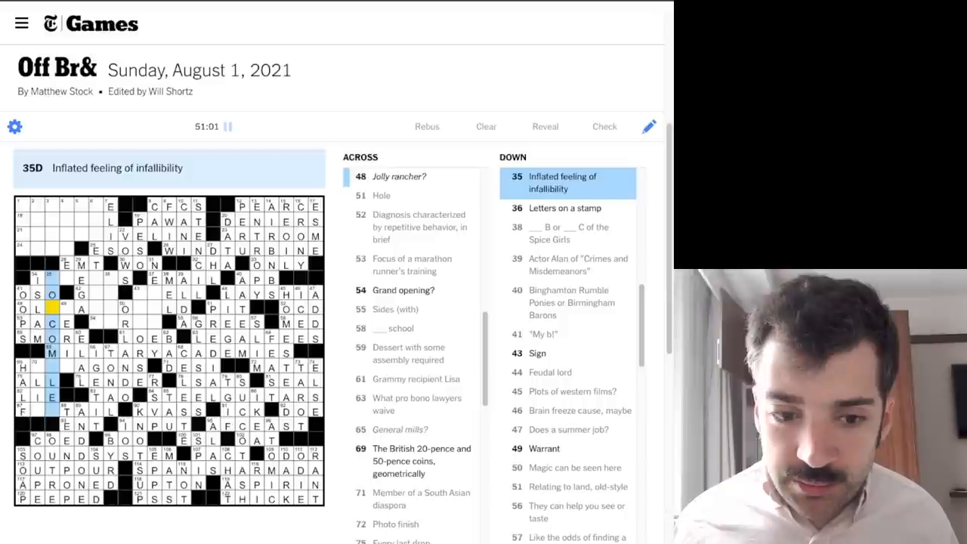
# Select 48 Across 'Jolly rancher?', with DONALD, HARD and EWELL already in place
pyautogui.scroll(3)
pyautogui.write('HARDG')
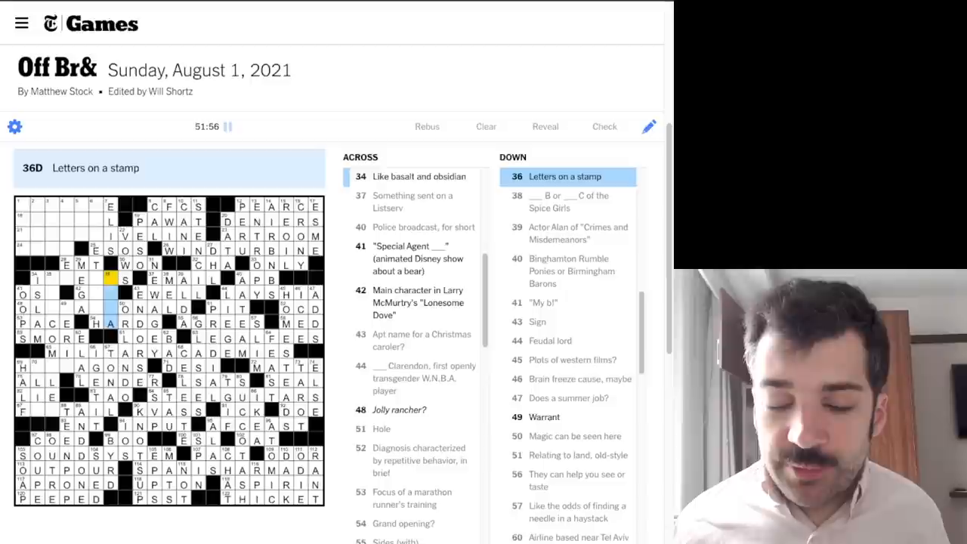
pyautogui.click(93, 219)
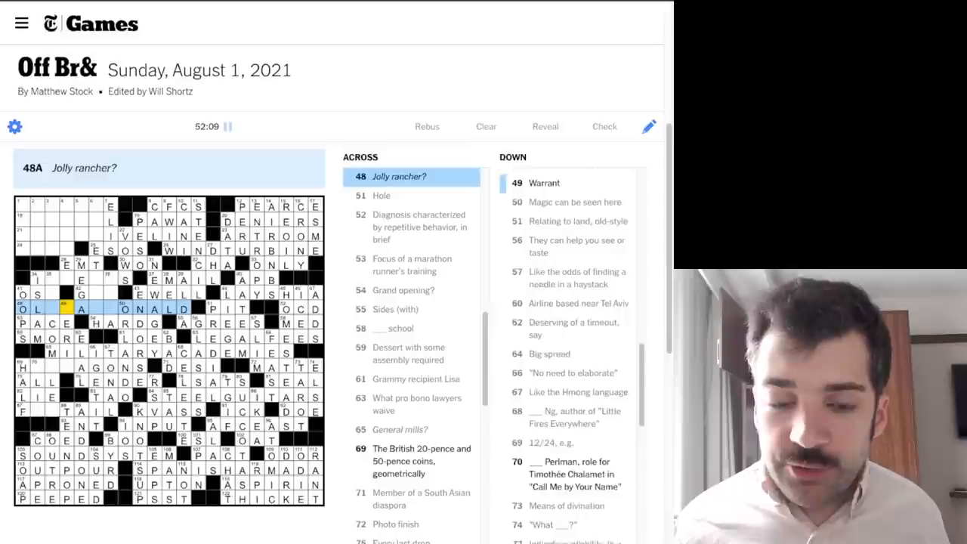
# Type OLDMAC to complete OLDMACDONALD at 48 Across, with IGNEOUS, HEPTAGONS and FOXTAIL alongside
pyautogui.write('OLDMACD')
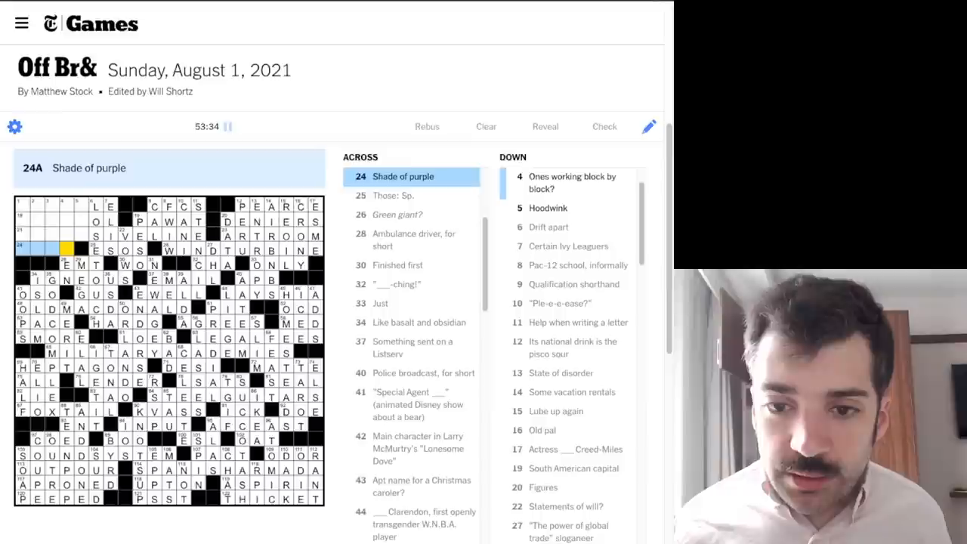
# Extend 21-Across 'Five guys?' toward FENSIVELINE and select 1-Down 'Standing on'
pyautogui.click(571, 181)
pyautogui.write('FEN')
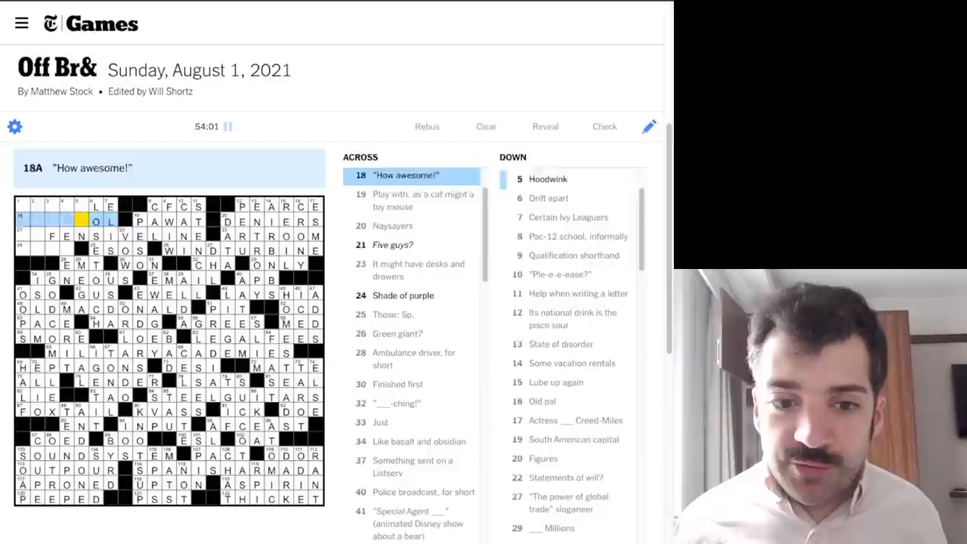
pyautogui.click(51, 236)
pyautogui.write('TOFU')
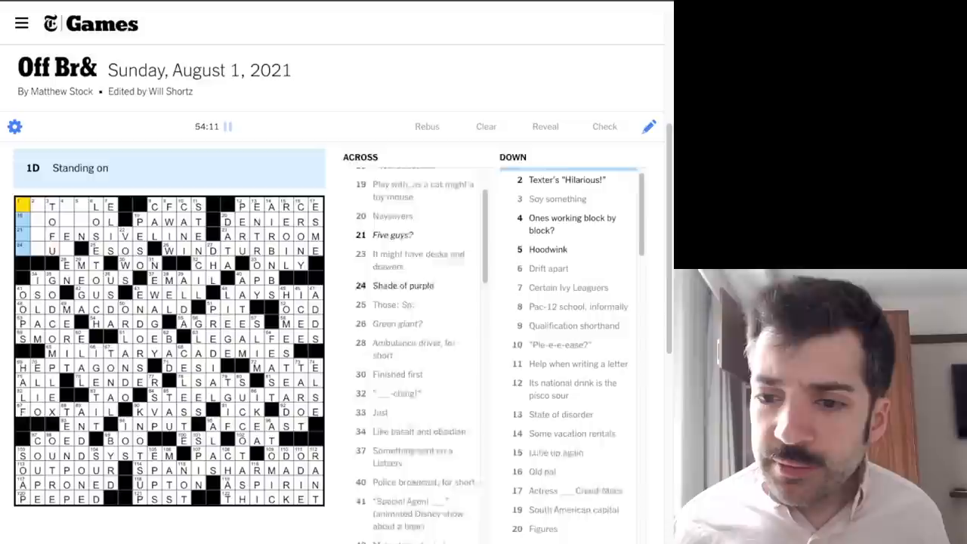
# Fill the last top-left letters so the puzzle is solved at 54:57 with congratulations shown
pyautogui.scroll(3)
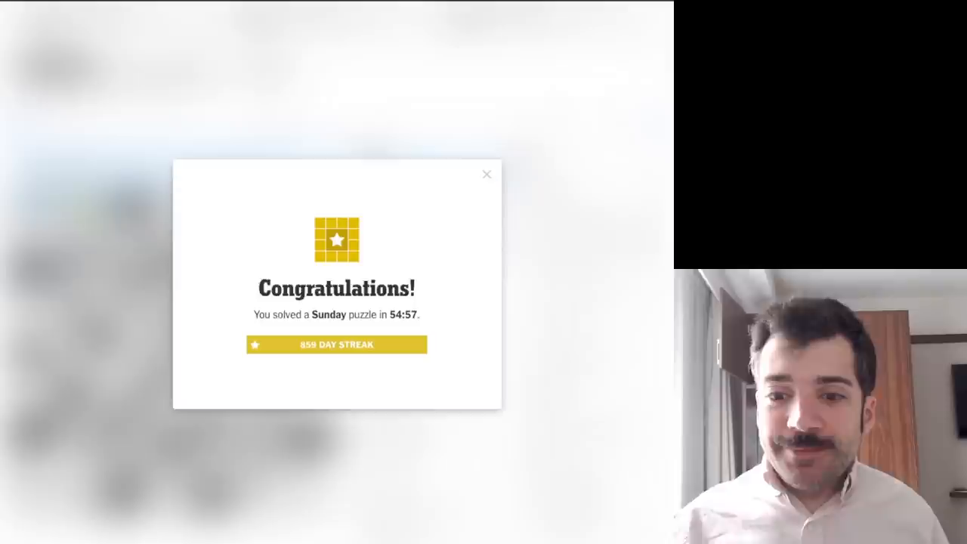
# Close the congratulations pop-up to reveal the completed grid, timer stopped at 54:57
pyautogui.click(487, 175)
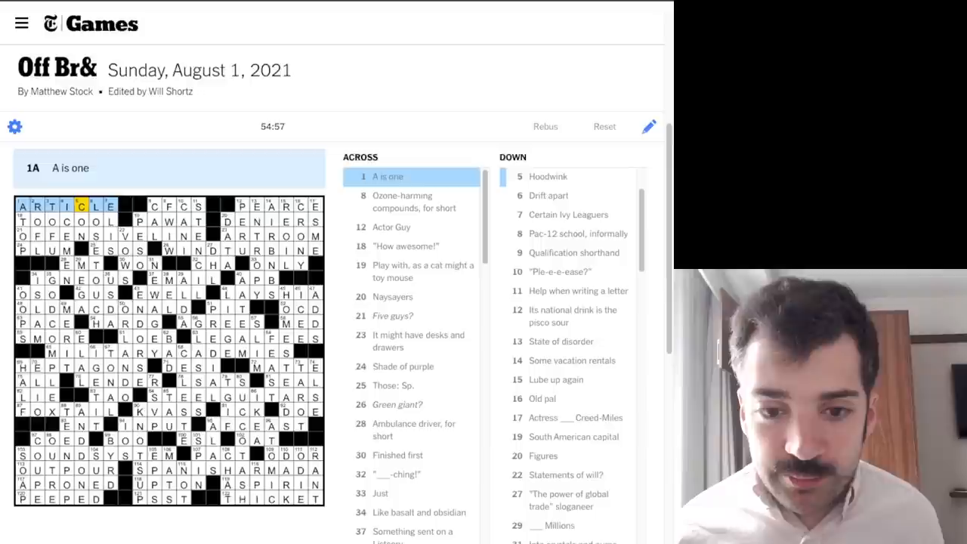
# Highlight theme answers 84-Across STEEL GUITARS, 48-Across OLD MACDONALD and 26-Across WIND TURBINE
pyautogui.click(393, 316)
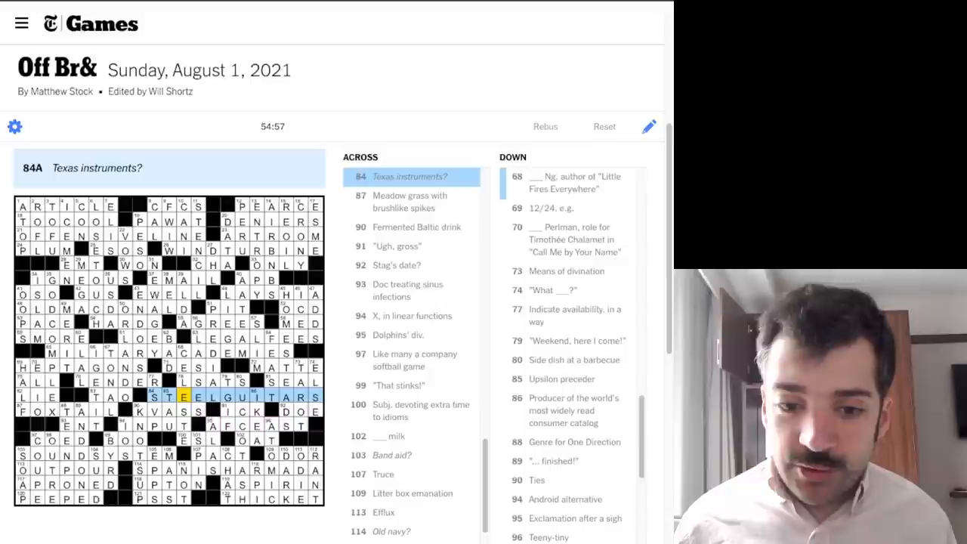
pyautogui.click(139, 308)
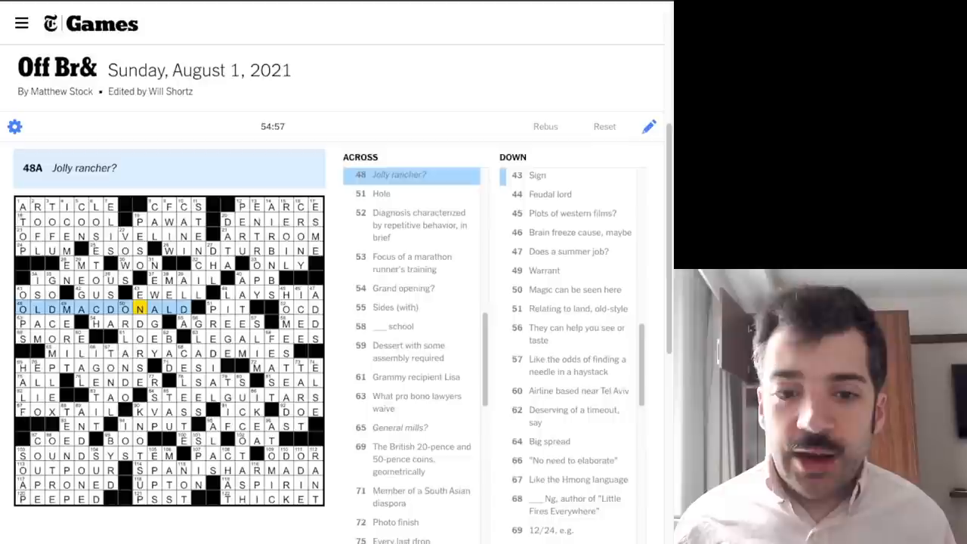
pyautogui.click(189, 251)
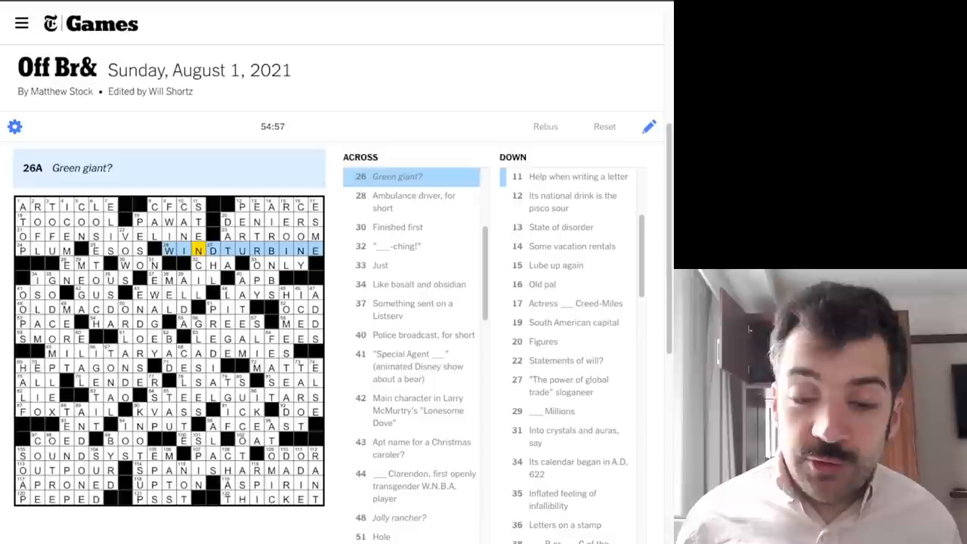